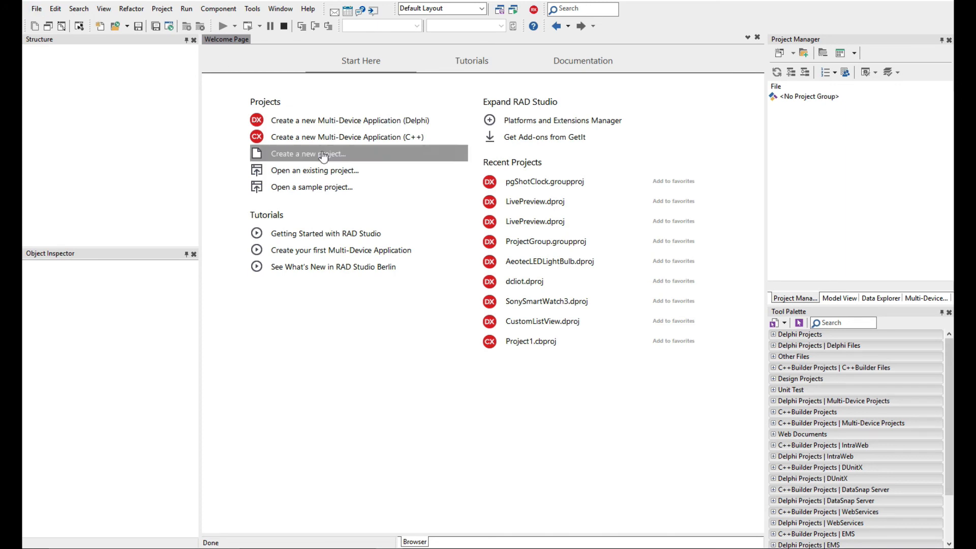
mouse_move(348, 140)
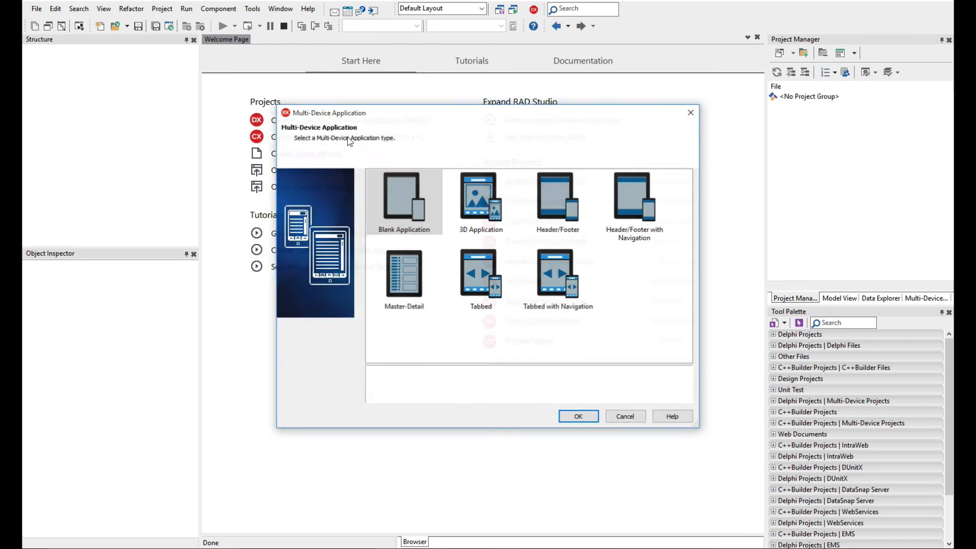
- Choose Blank Application as the new C++ Multi-Device Application's template
left_click(404, 199)
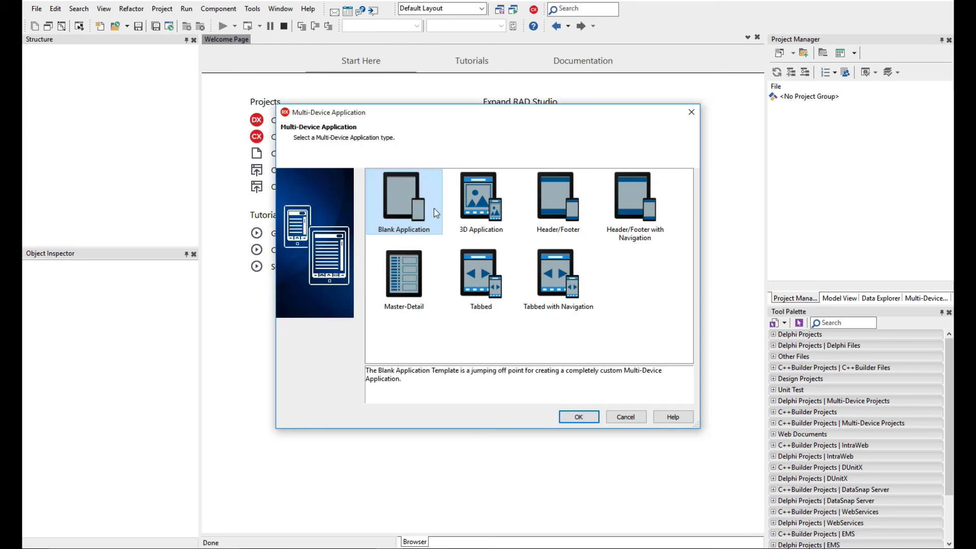
mouse_move(422, 200)
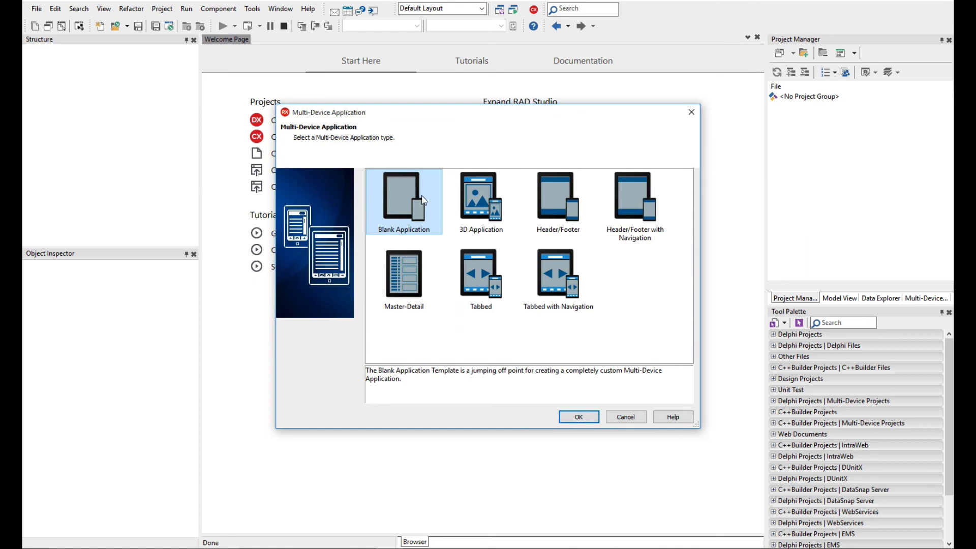
- Create the blank form and show the Data Explorer with FireDAC connection types expanded
left_click(577, 417)
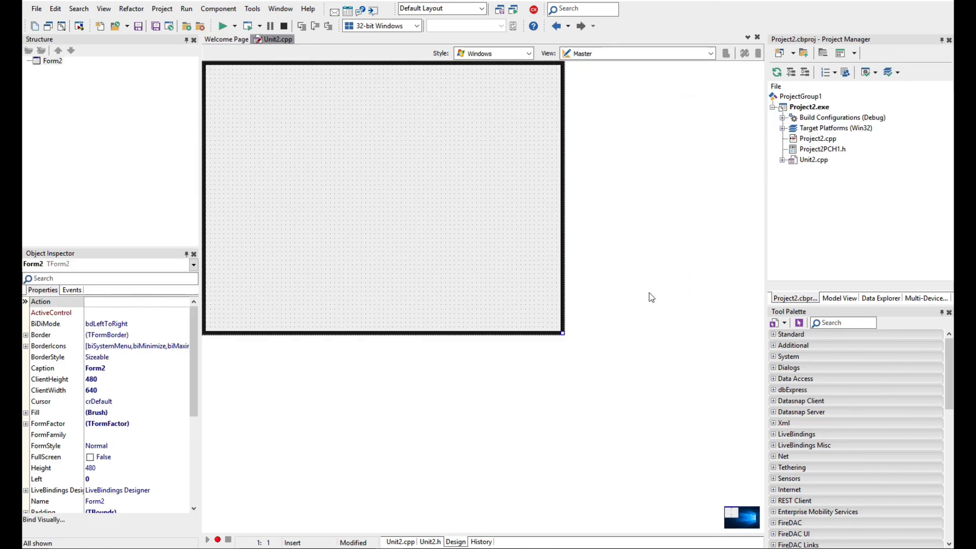
mouse_move(882, 315)
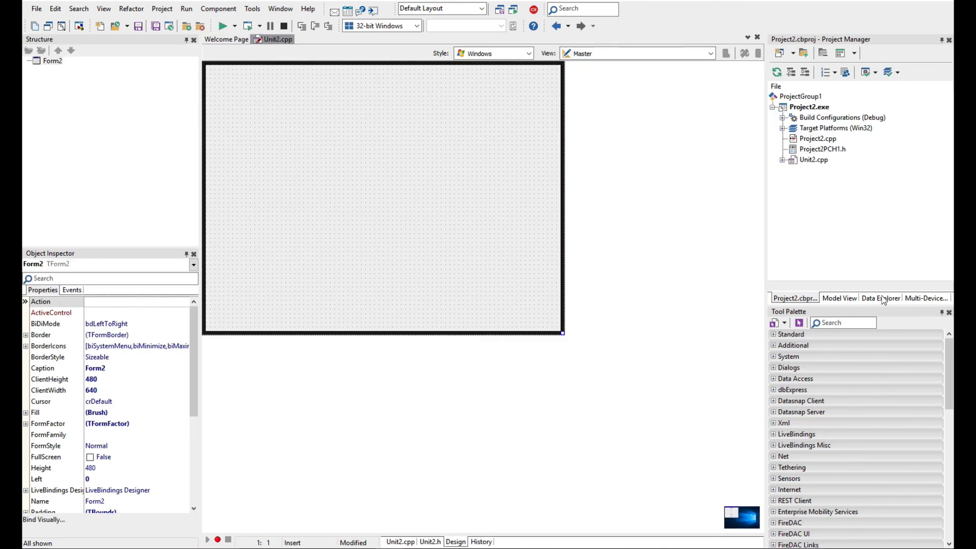
left_click(879, 298)
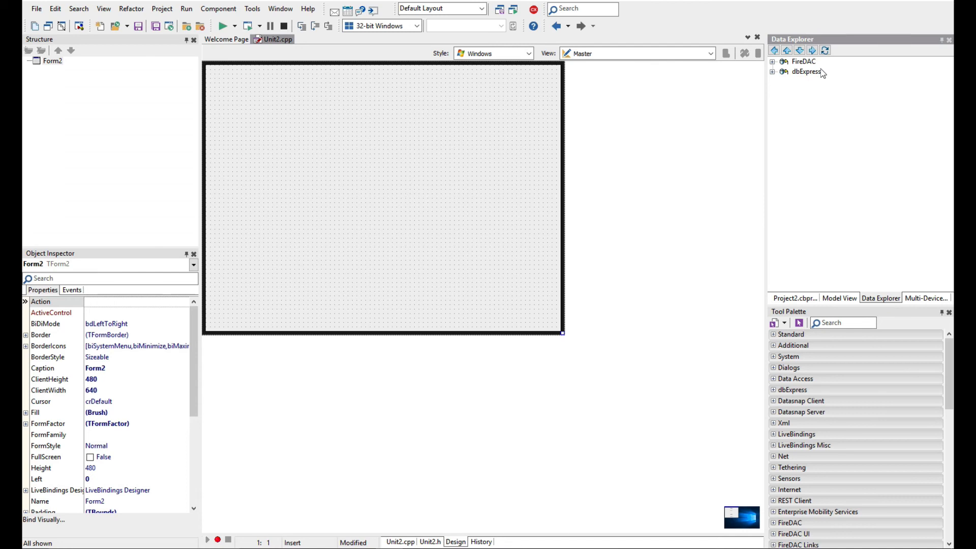
left_click(777, 61)
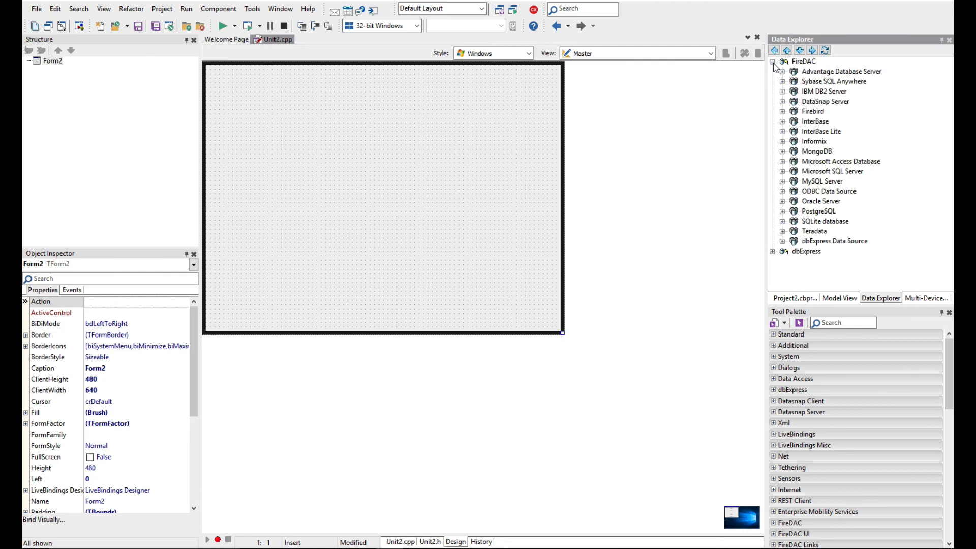
mouse_move(809, 129)
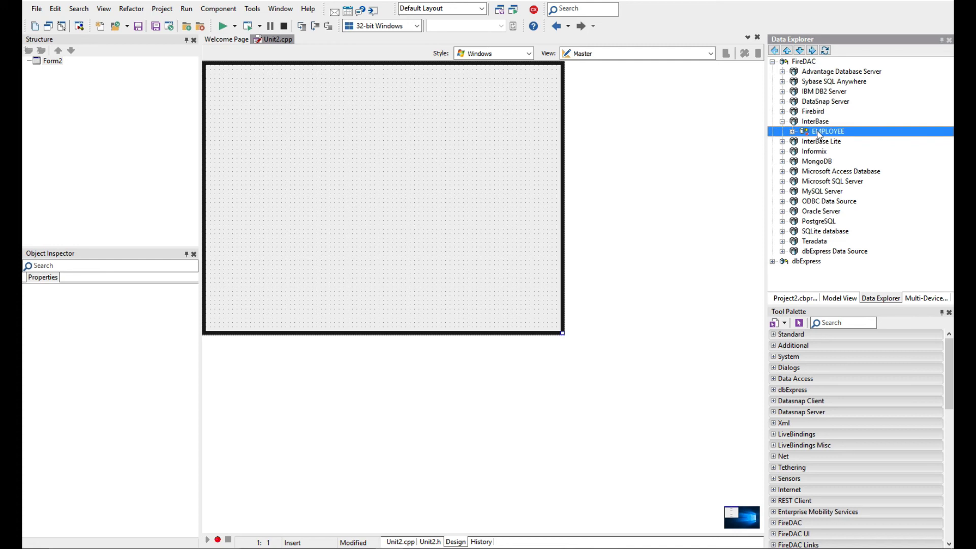
- Expand the InterBase EMPLOYEE database to its Tables and show the COUNTRY table's keys
left_click(786, 131)
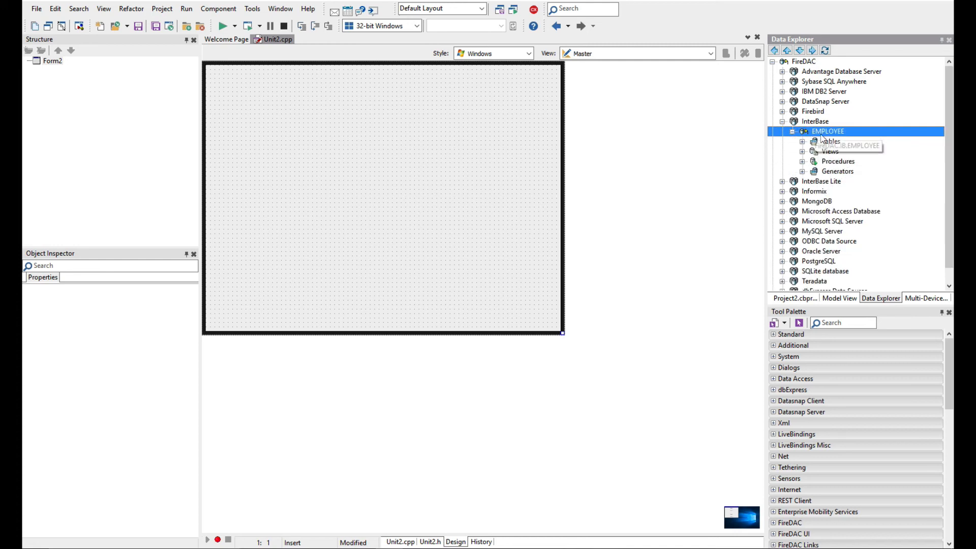
mouse_move(814, 148)
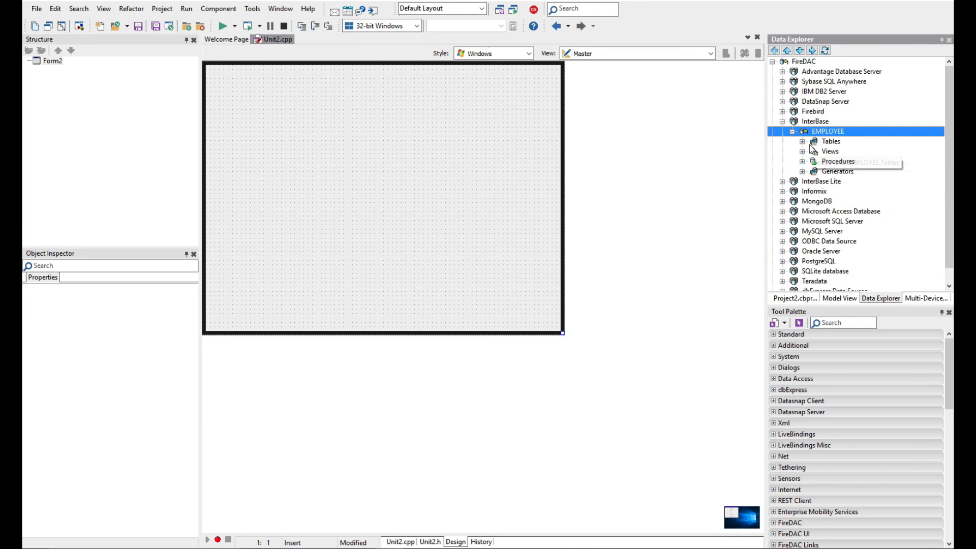
left_click(803, 141)
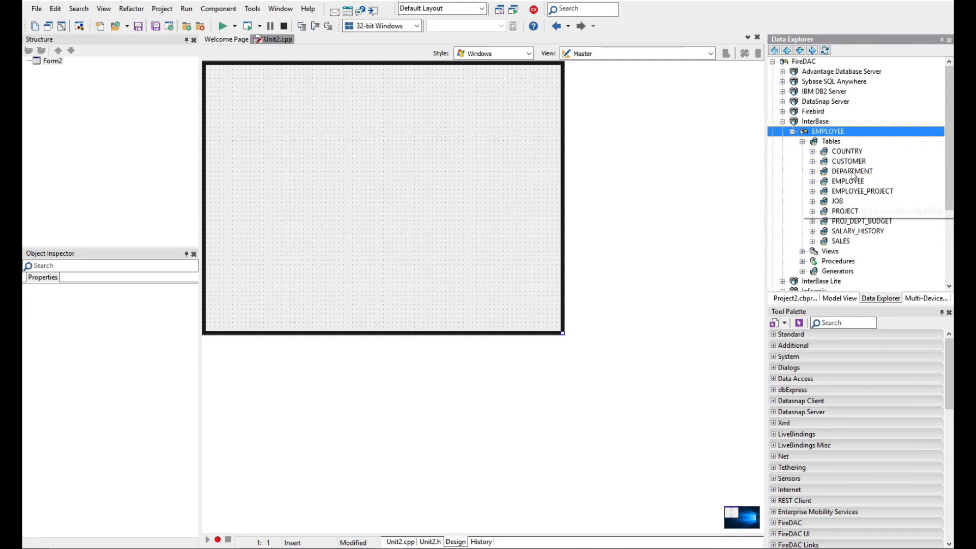
left_click(814, 151)
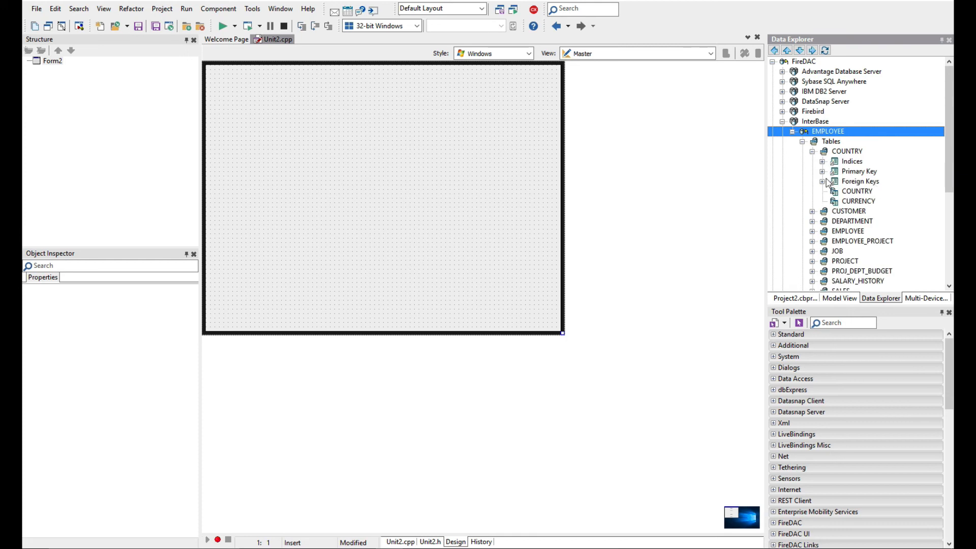
- Add EmployeeConnection and EmployeeTable to the form and execute its select-all EMPLOYEE query
left_click(817, 150)
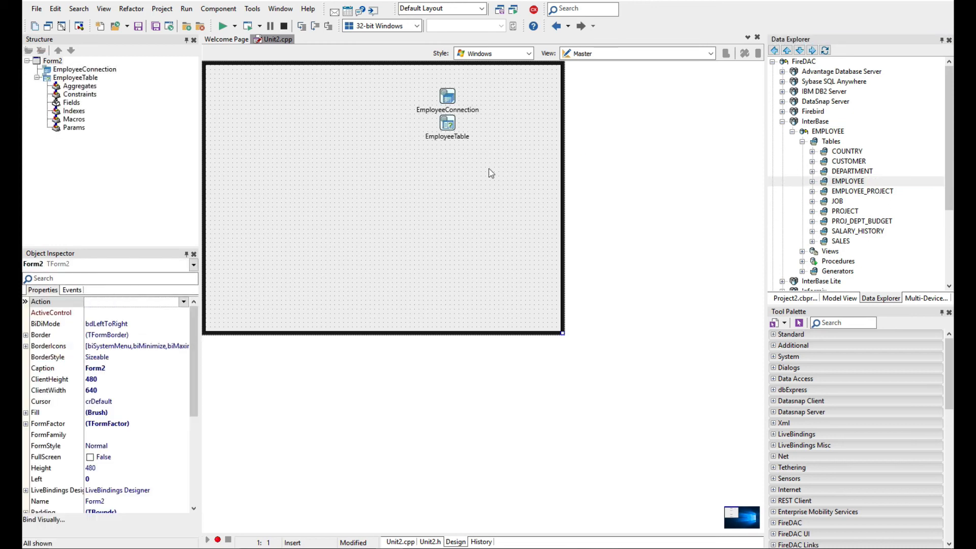
left_click(447, 96)
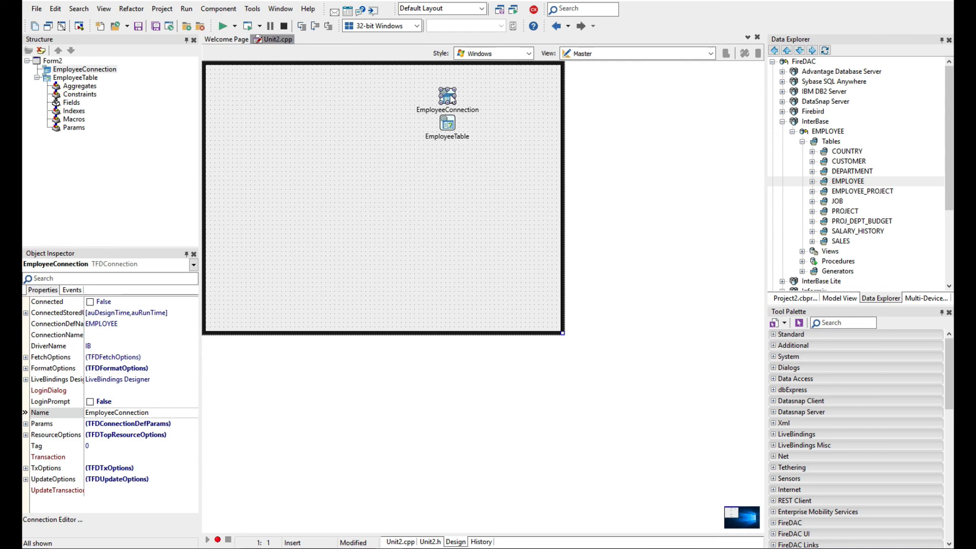
mouse_move(104, 270)
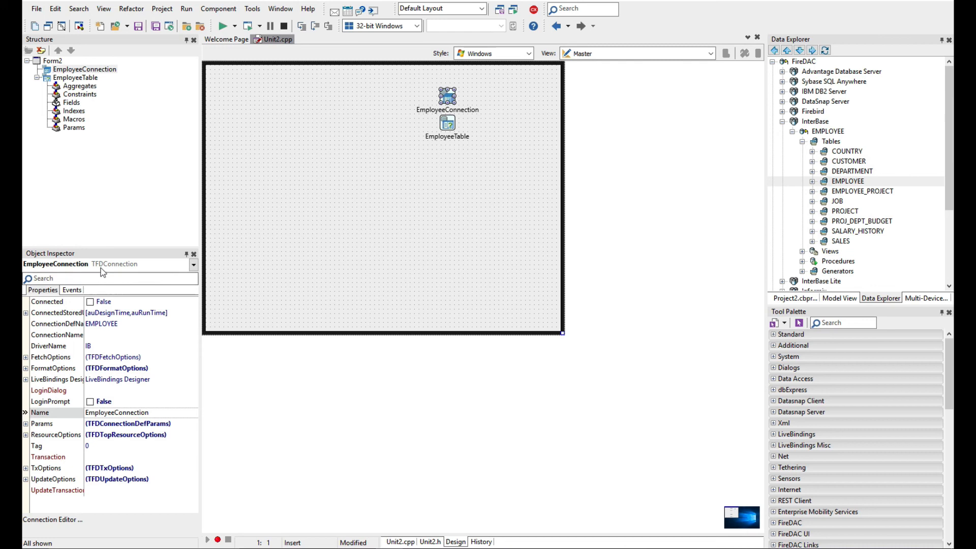
left_click(448, 124)
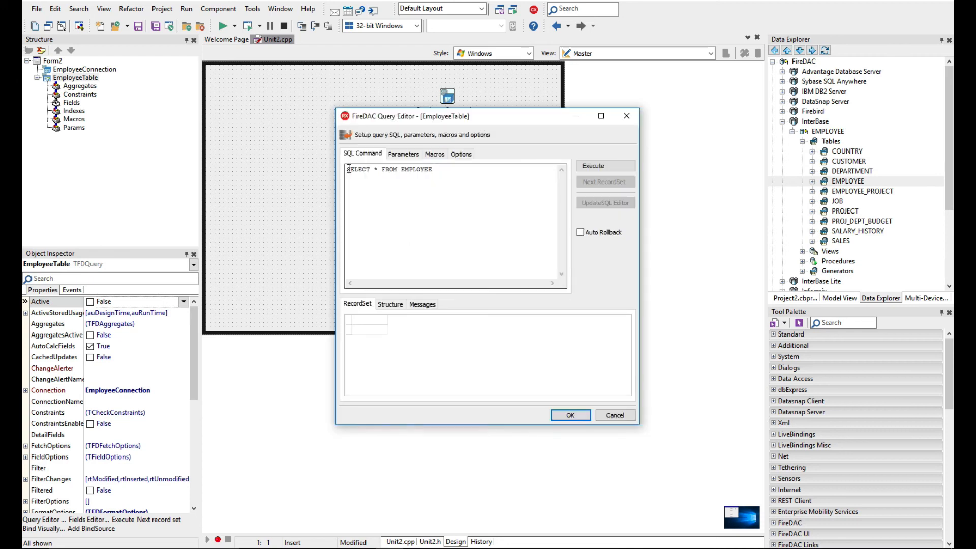
left_click(605, 165)
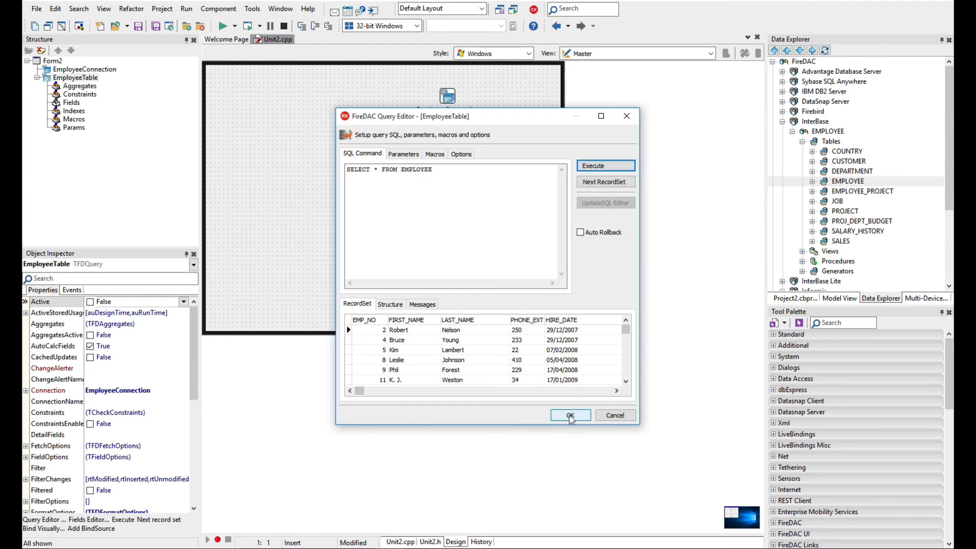
left_click(569, 414)
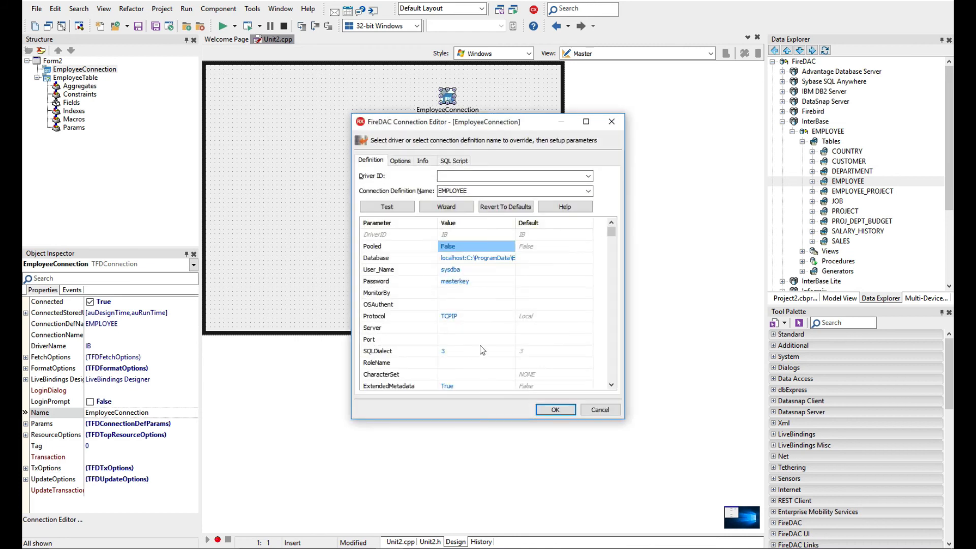
mouse_move(586, 388)
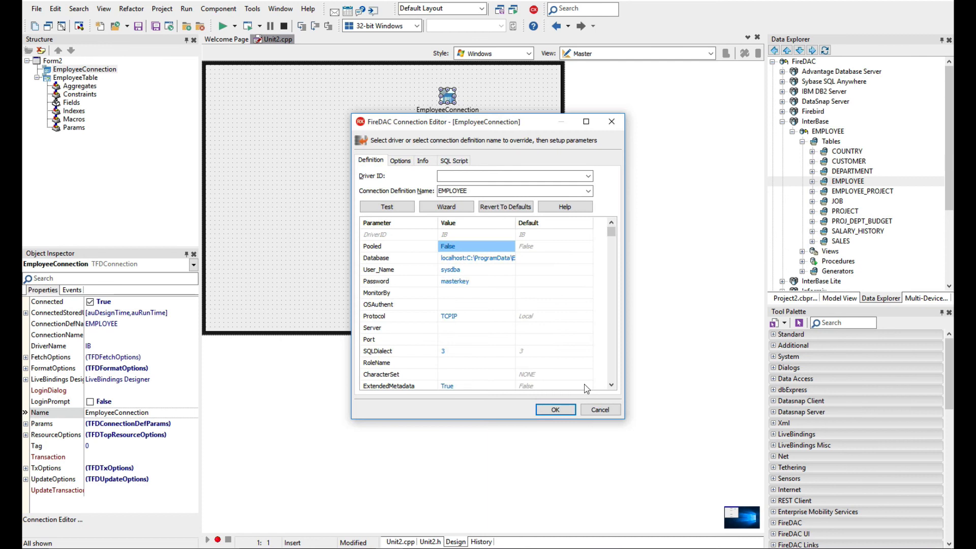
mouse_move(488, 263)
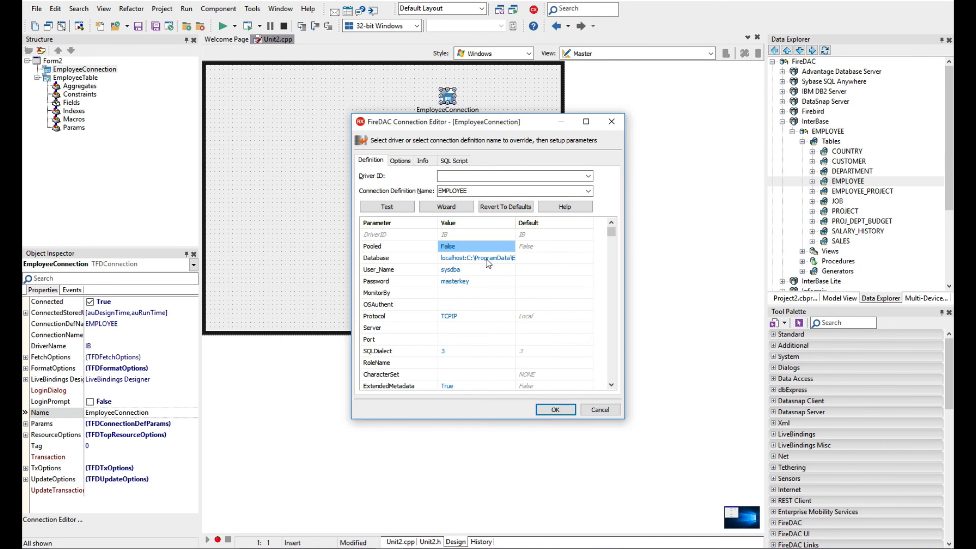
left_click(476, 259)
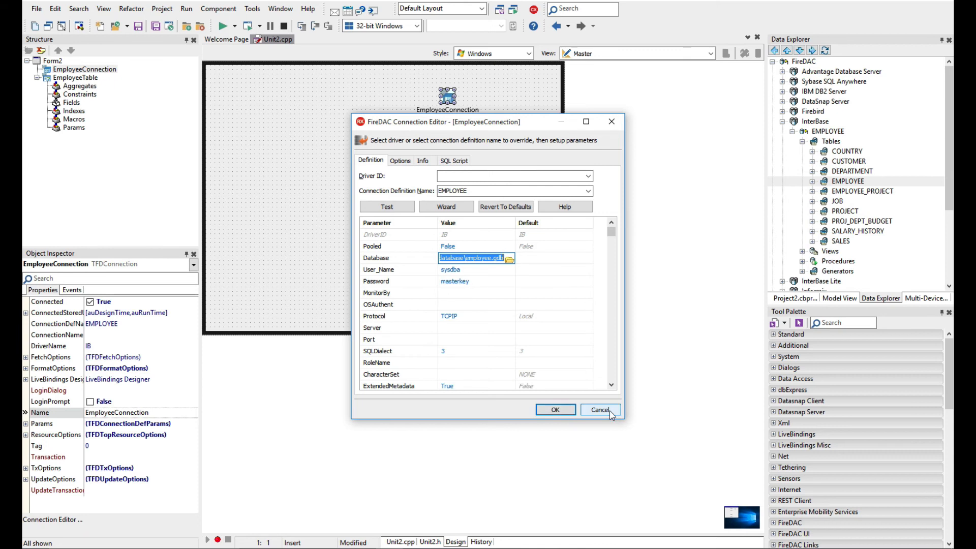
left_click(599, 410)
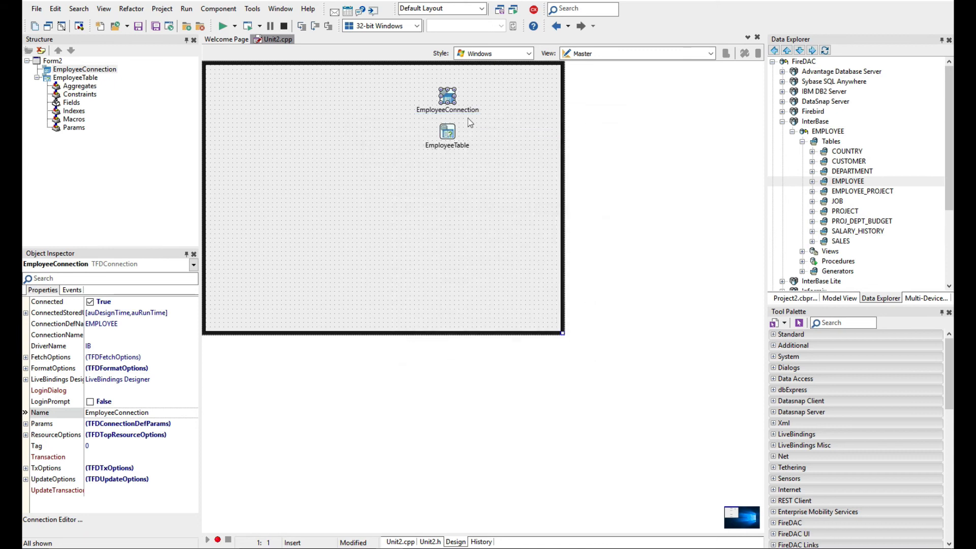
mouse_move(745, 355)
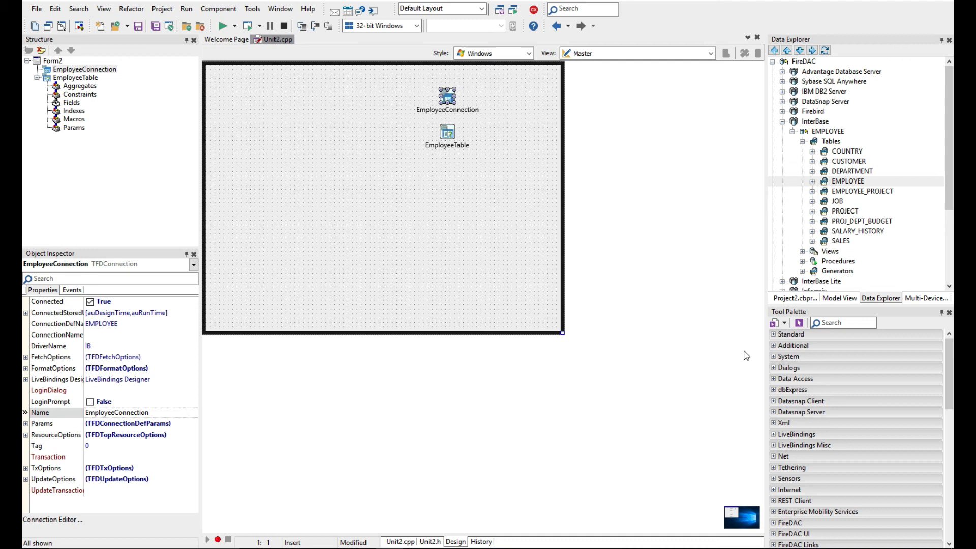
- Add a TGrid and bind it visually so Grid1 shows EmployeeTable's records
type("Gr")
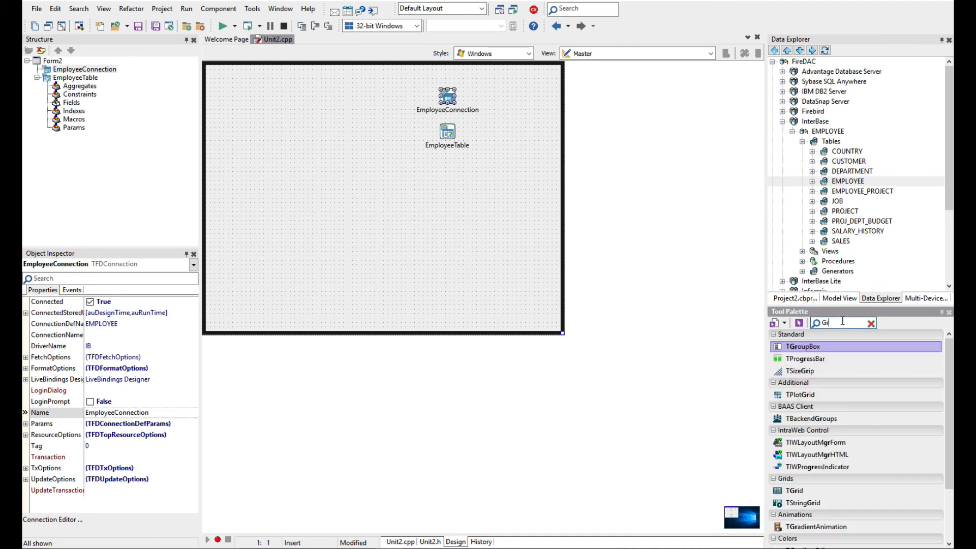
type("rid")
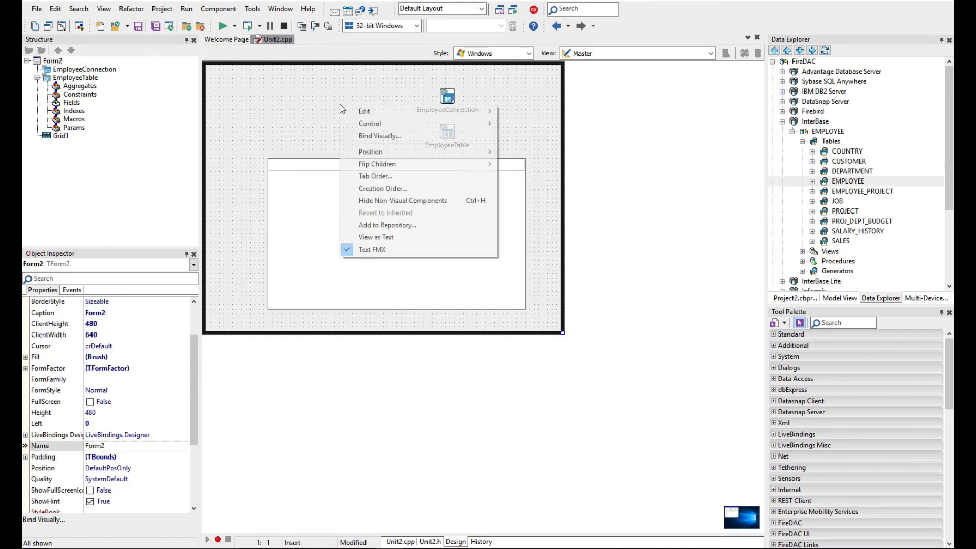
left_click(379, 136)
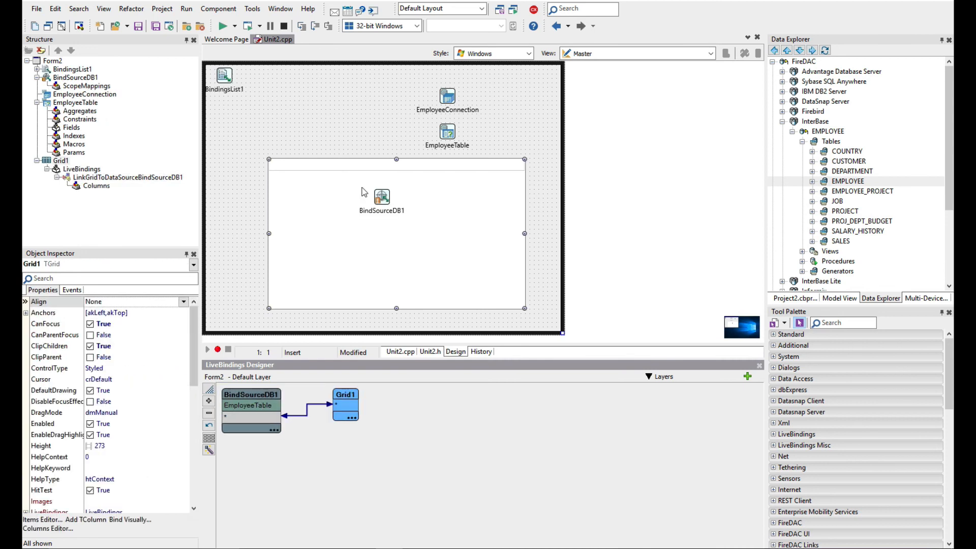
left_click(446, 133)
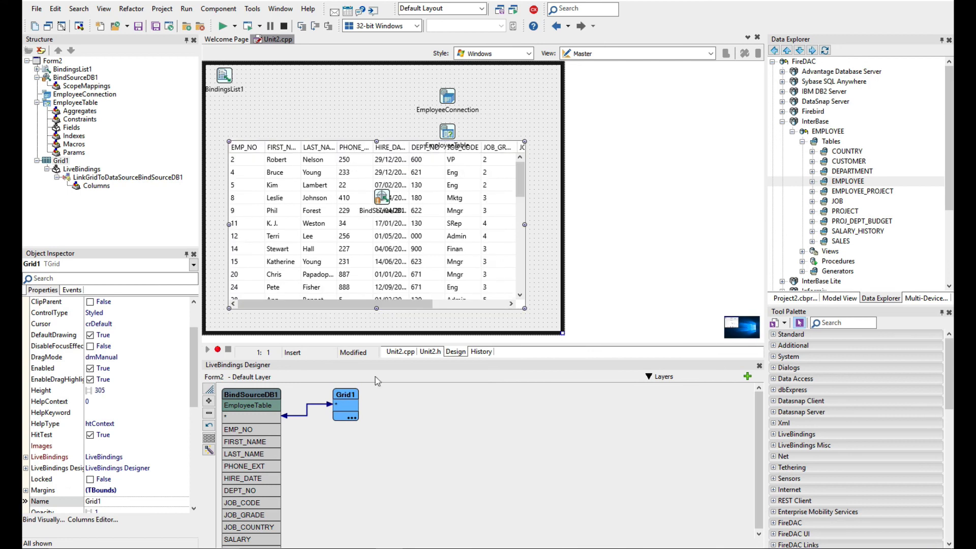
left_click(368, 107)
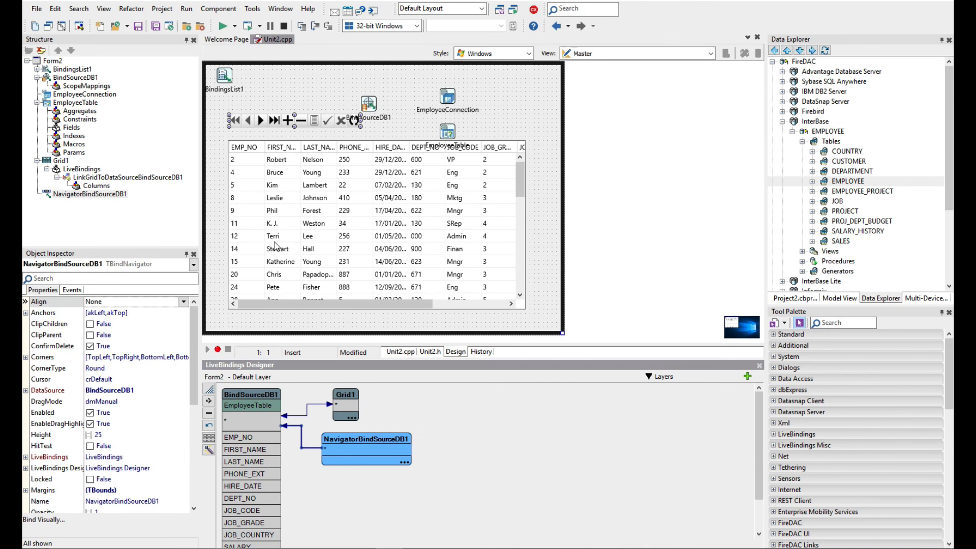
mouse_move(421, 181)
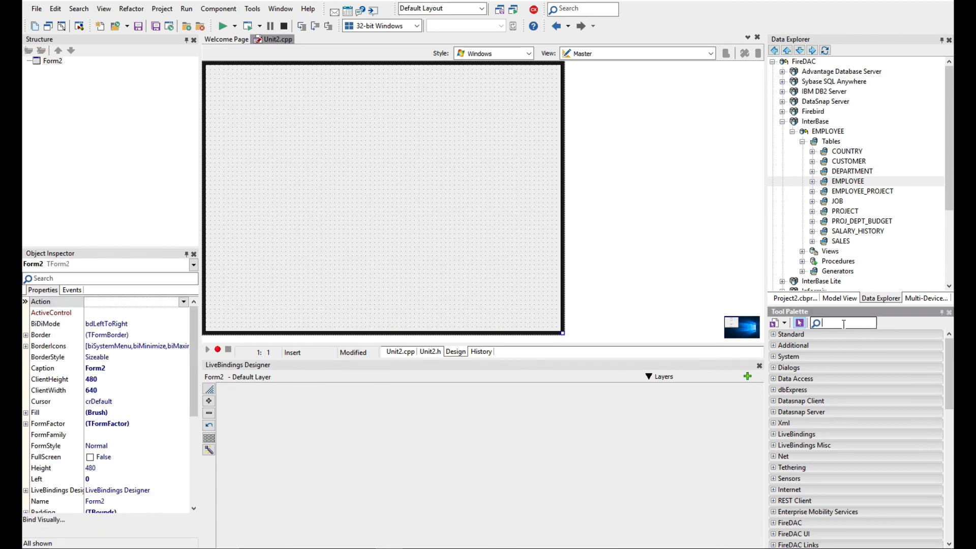
- Drop FDConnection1 and FDQuery1 onto the cleared form and arrange the query above the connection
type("FD")
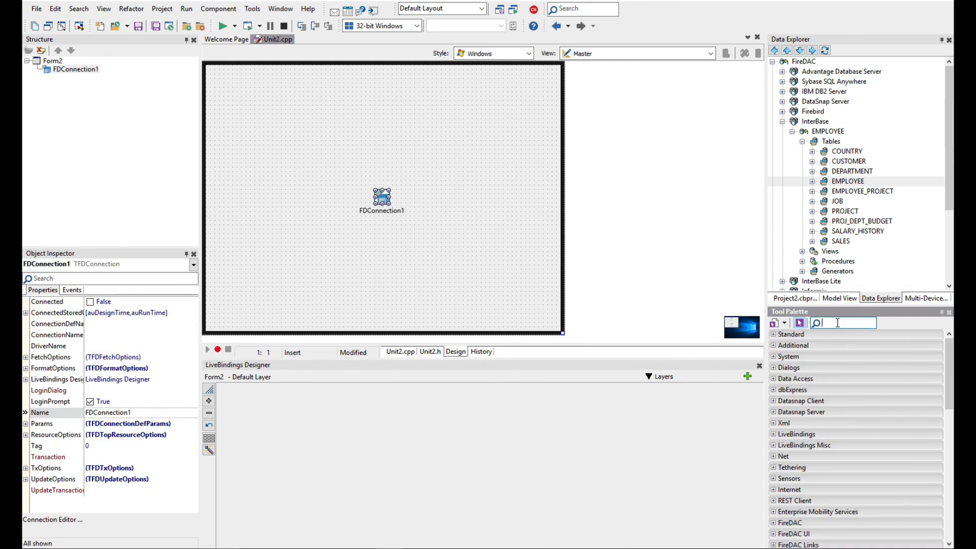
type("FDQ")
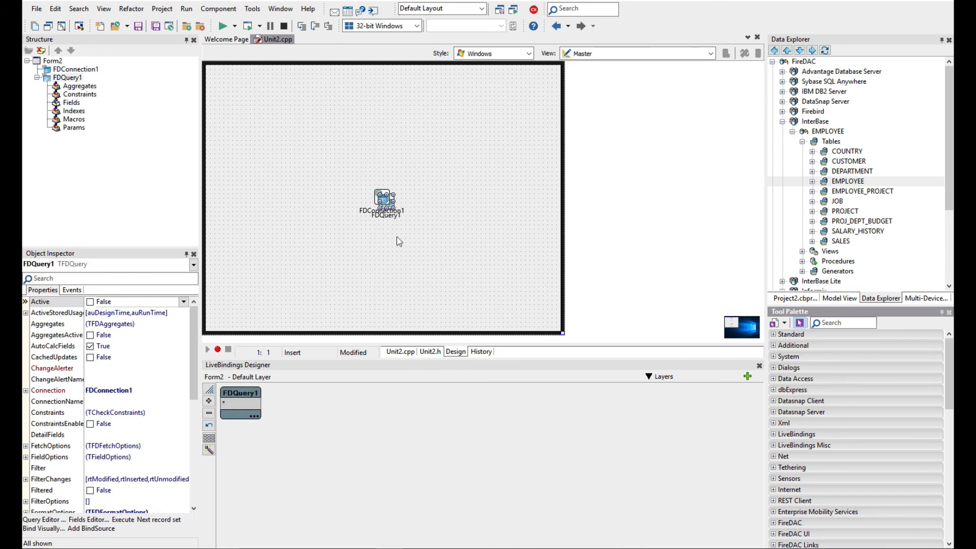
left_click_drag(385, 200, 439, 208)
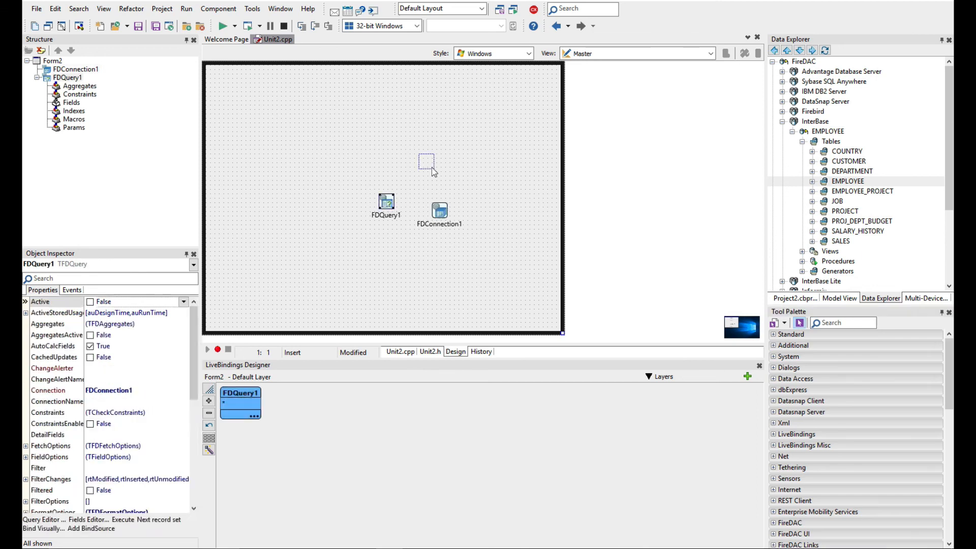
left_click(439, 210)
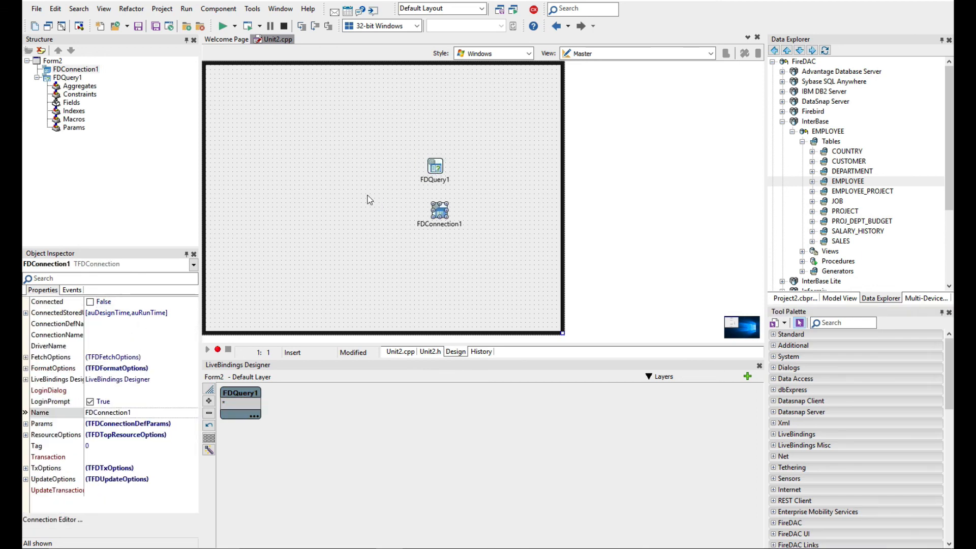
left_click(436, 167)
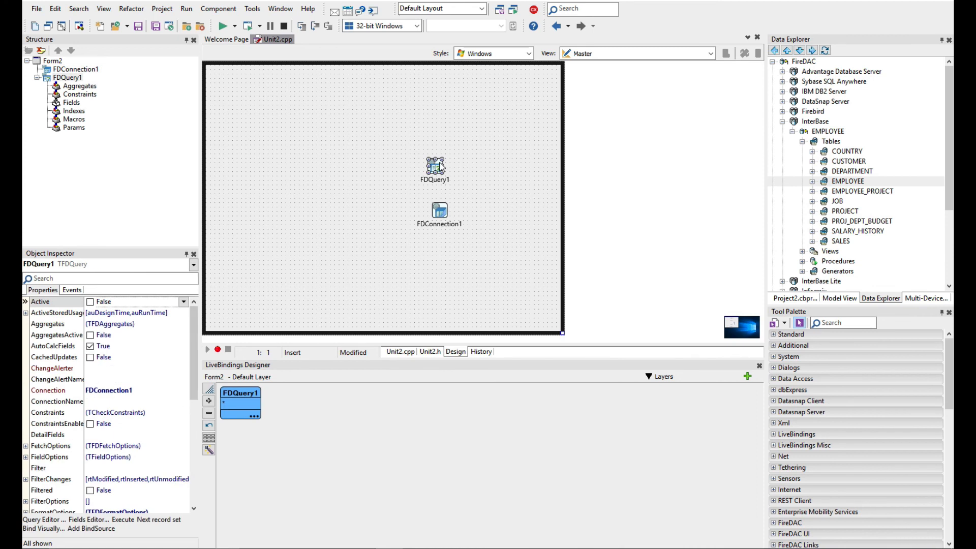
mouse_move(417, 231)
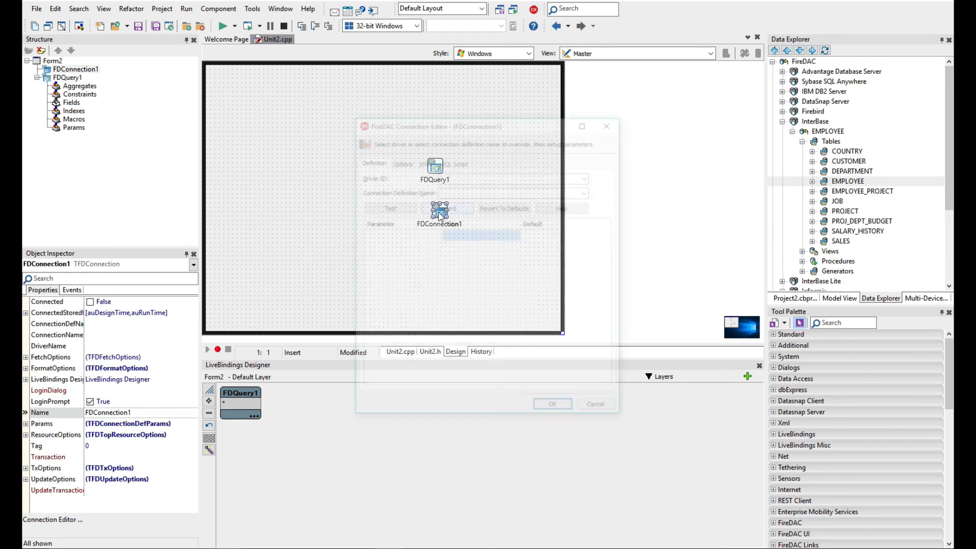
- Set FDConnection1's Driver ID to IB and its Connection Definition Name to EMPLOYEE
left_click(587, 176)
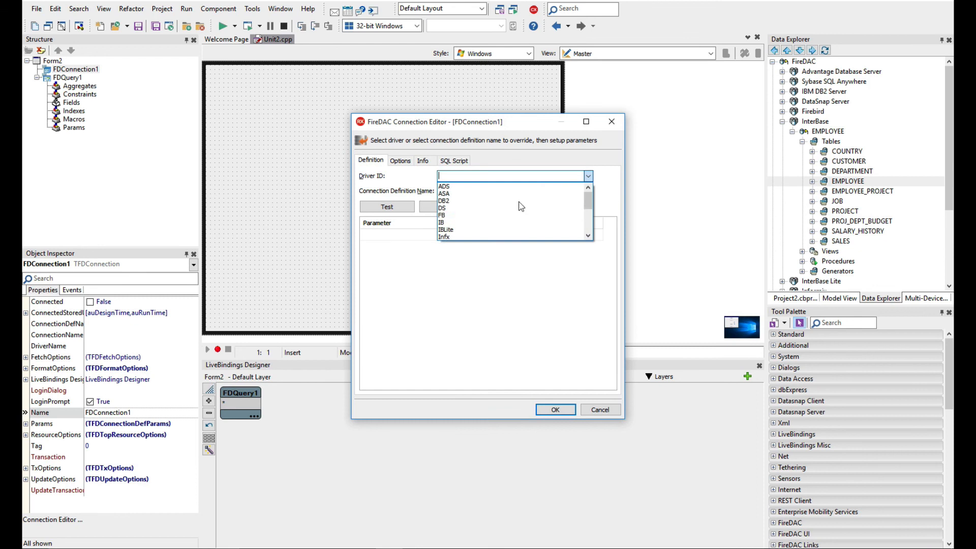
left_click(441, 221)
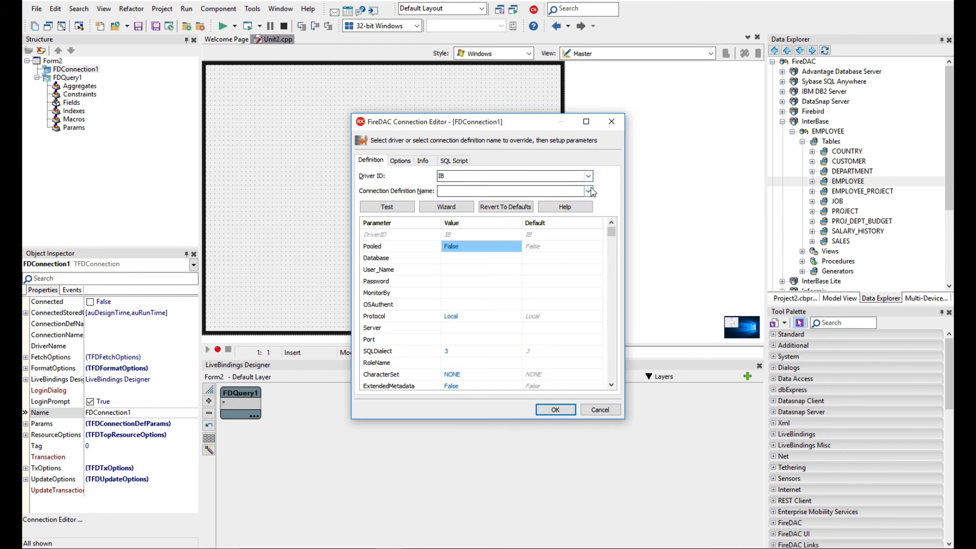
left_click(588, 191)
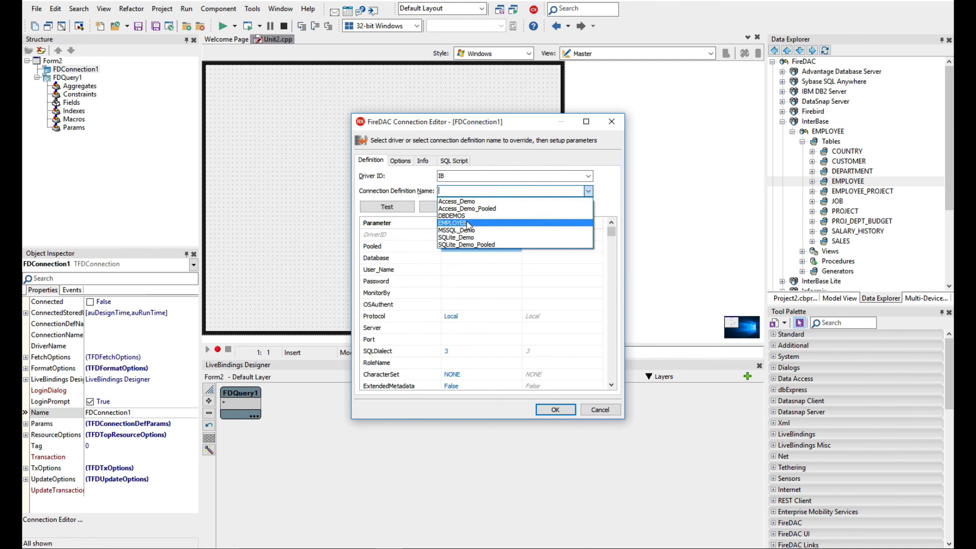
left_click(453, 223)
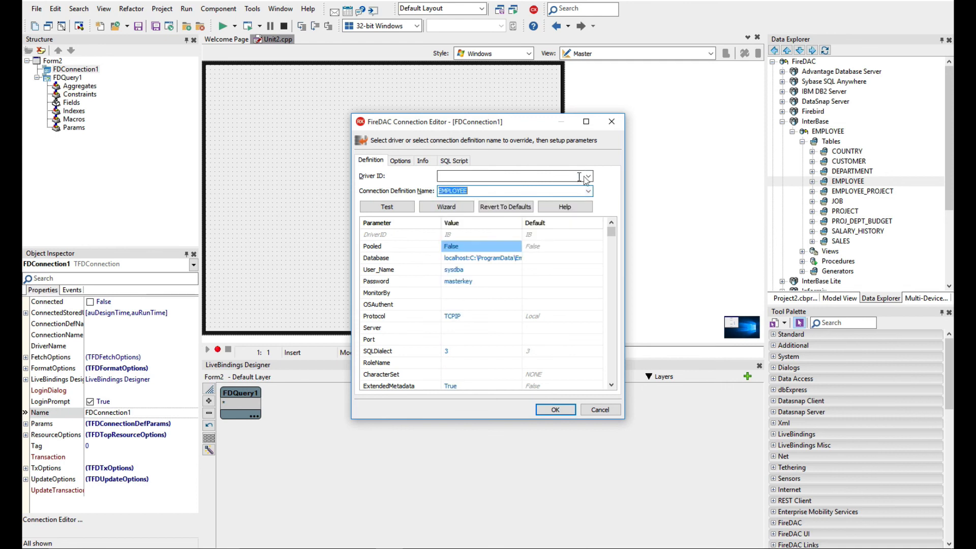
- Reconfirm the IB driver, cancel browsing for a database file, and accept the connection settings
left_click(587, 176)
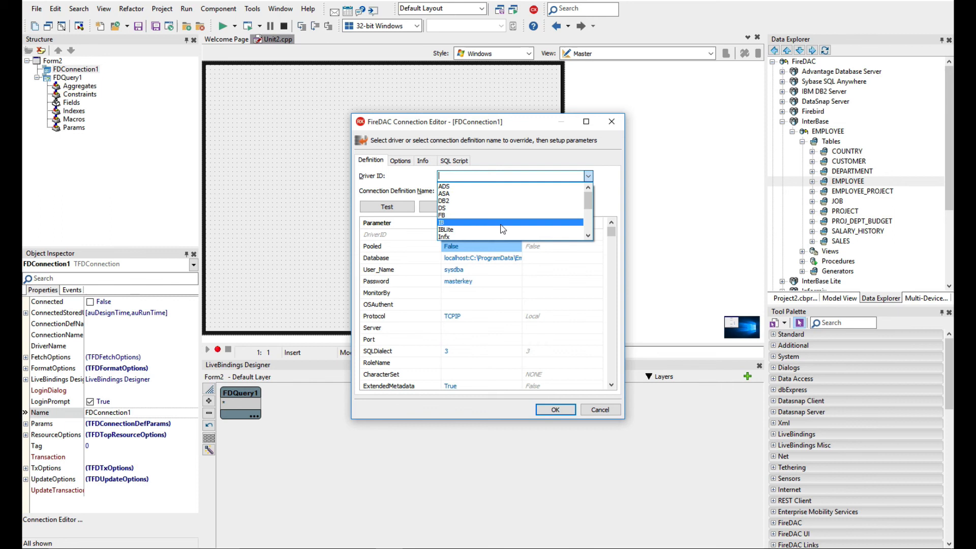
left_click(449, 221)
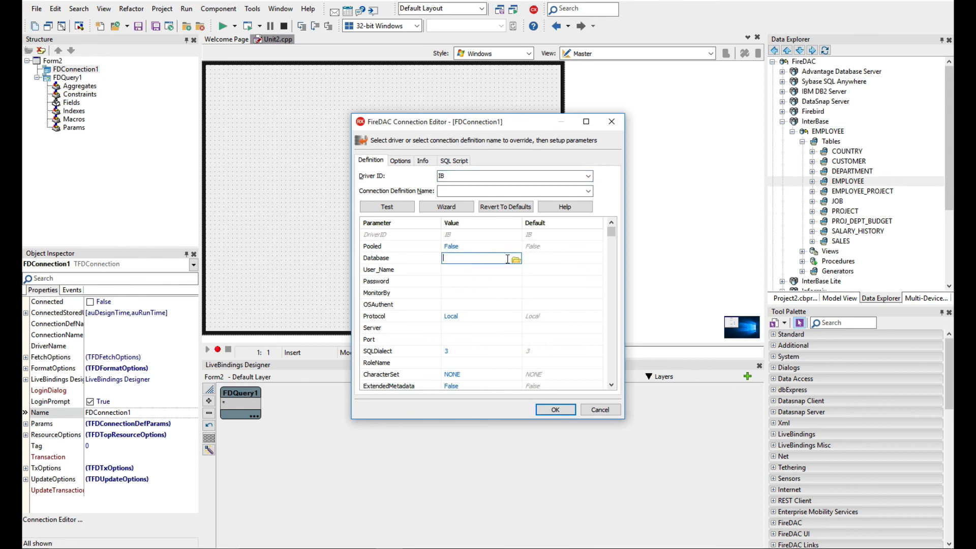
left_click(516, 260)
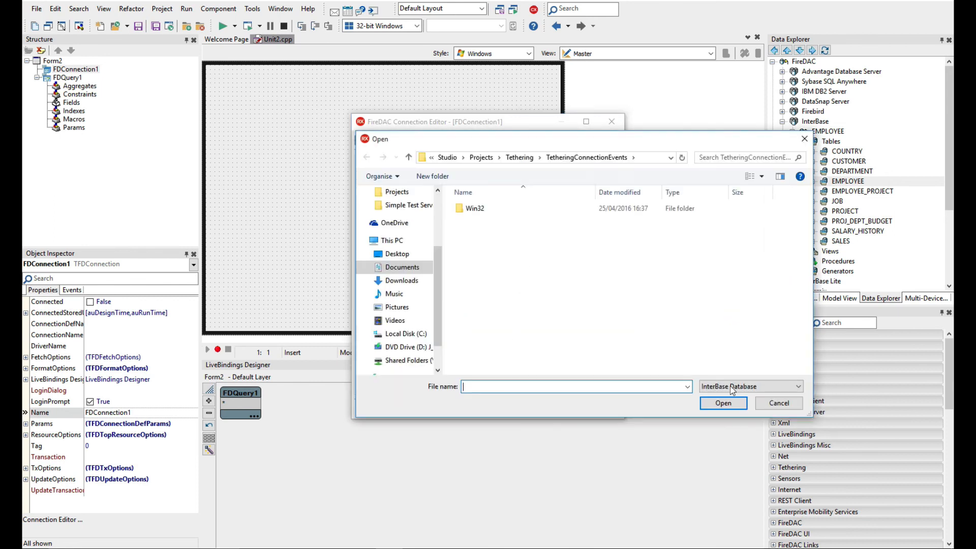
left_click(778, 403)
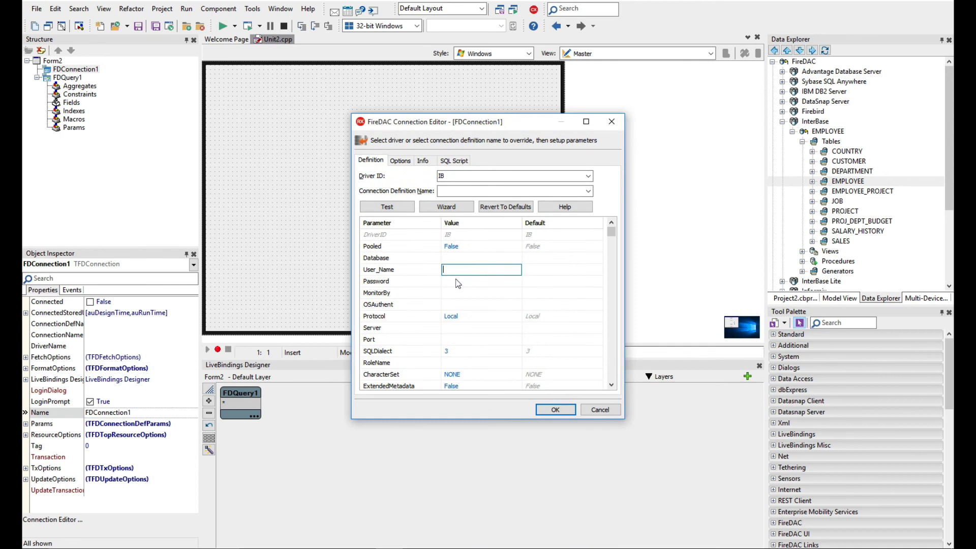
left_click(600, 410)
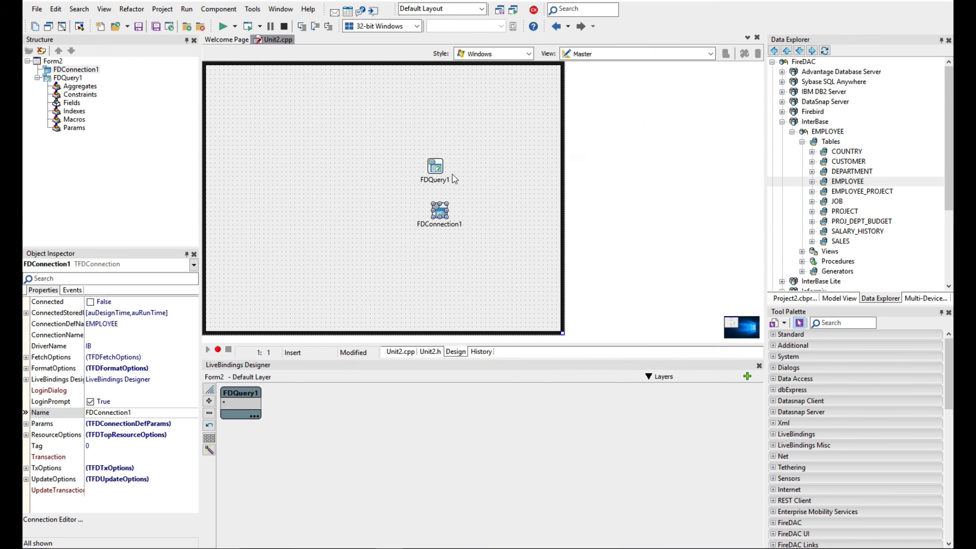
- Make FDQuery1 select all from Employee, execute it with login, and turn FDConnection1's LoginPrompt off
double_click(436, 167)
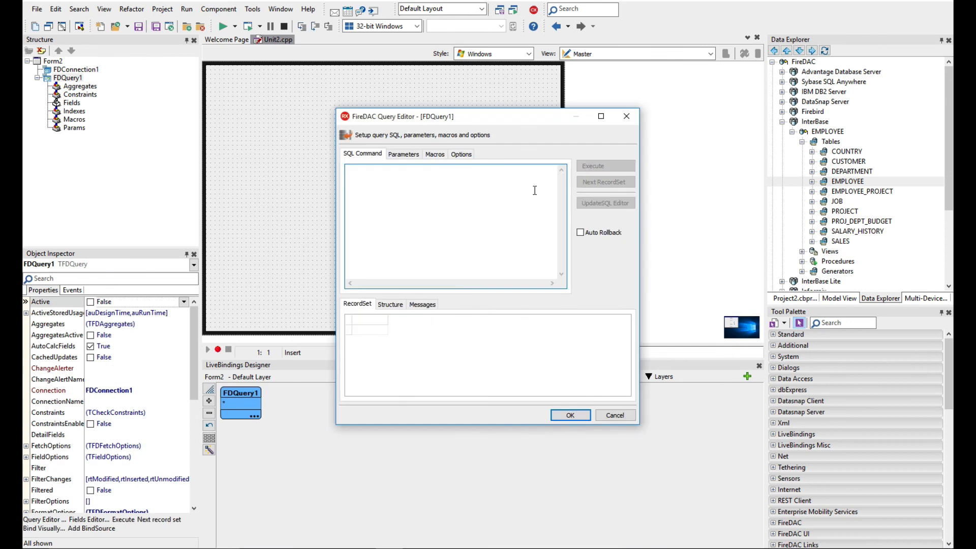
left_click(605, 166)
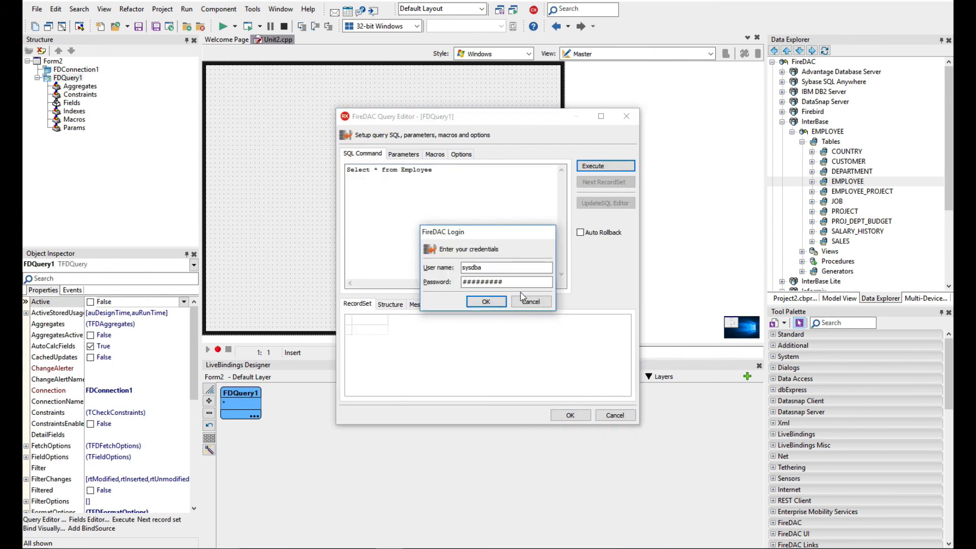
left_click(486, 301)
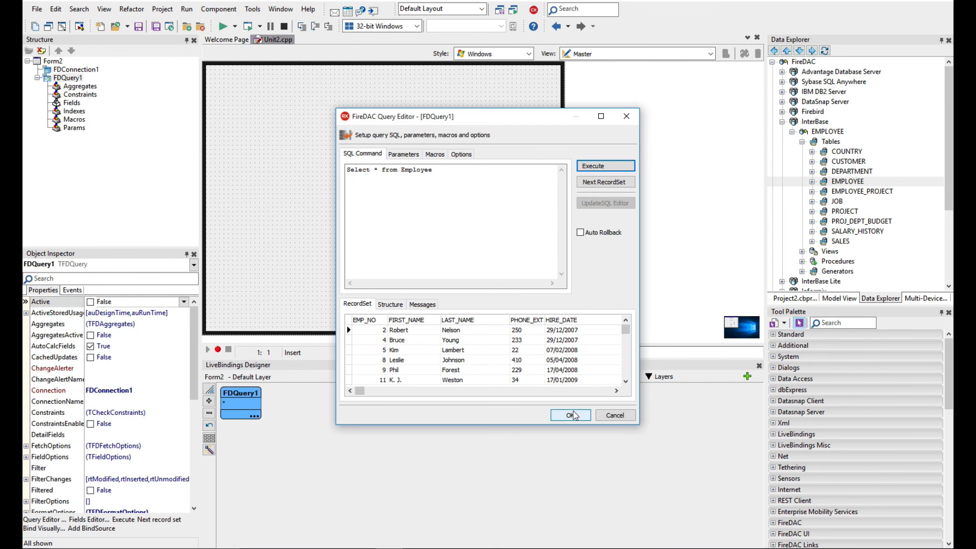
left_click(570, 415)
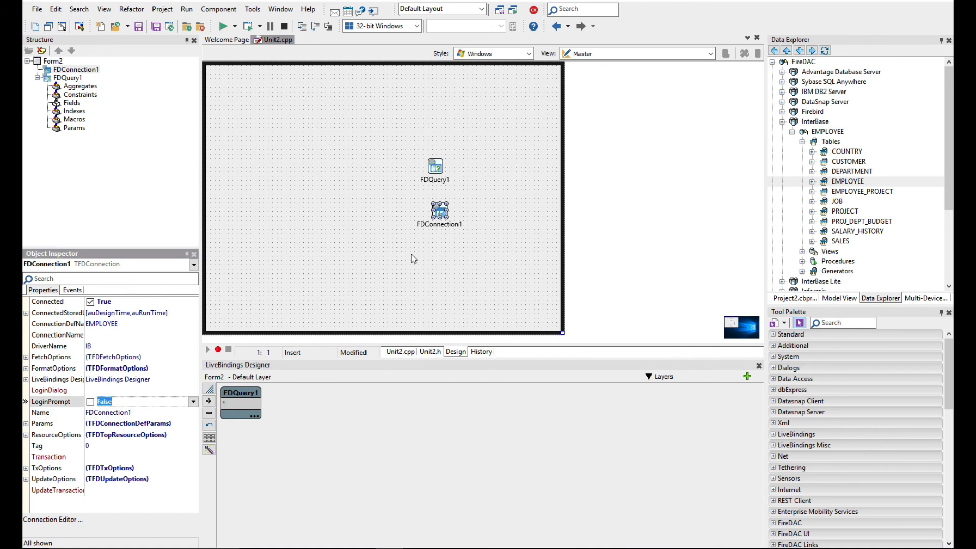
left_click(457, 299)
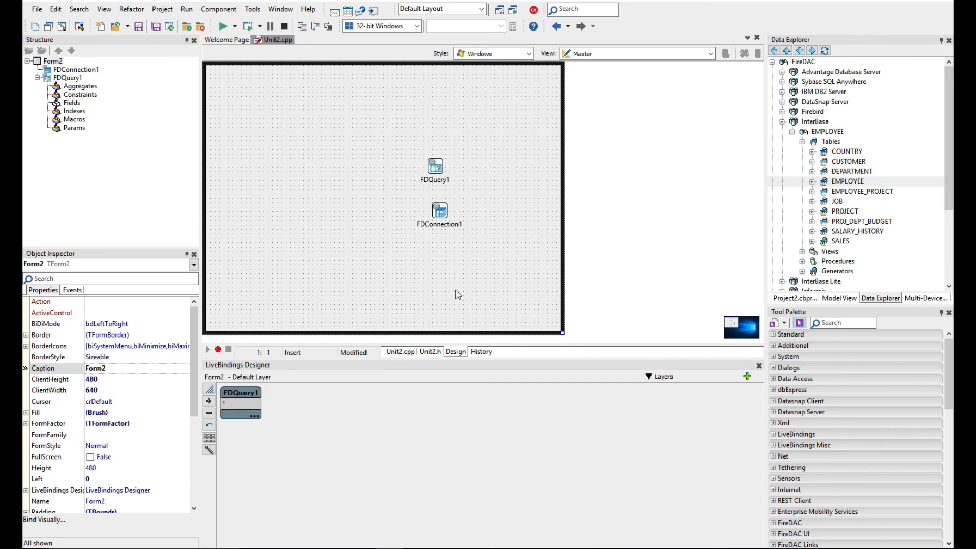
- Add a second TFDQuery, FDQuery2, to the form and list the SALES table's fields
left_click(844, 323)
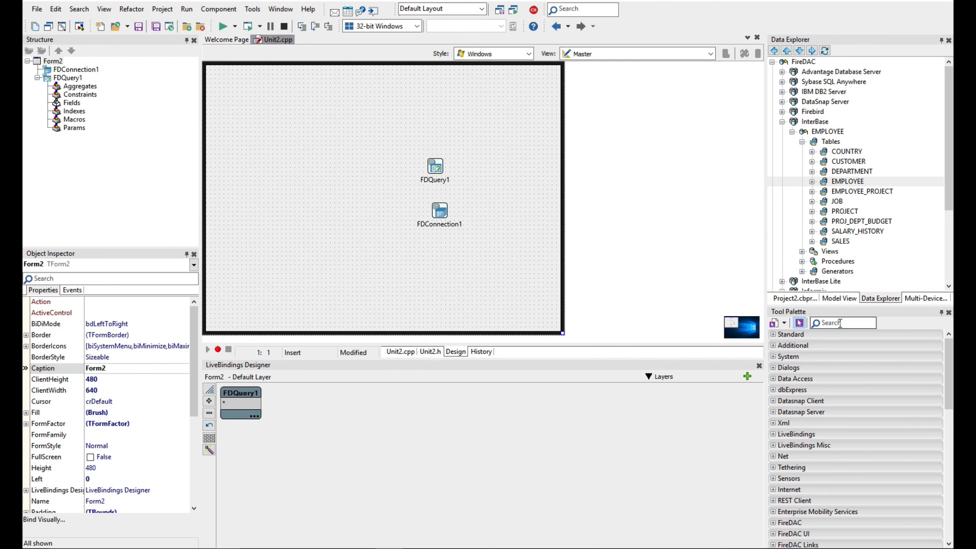
type("F")
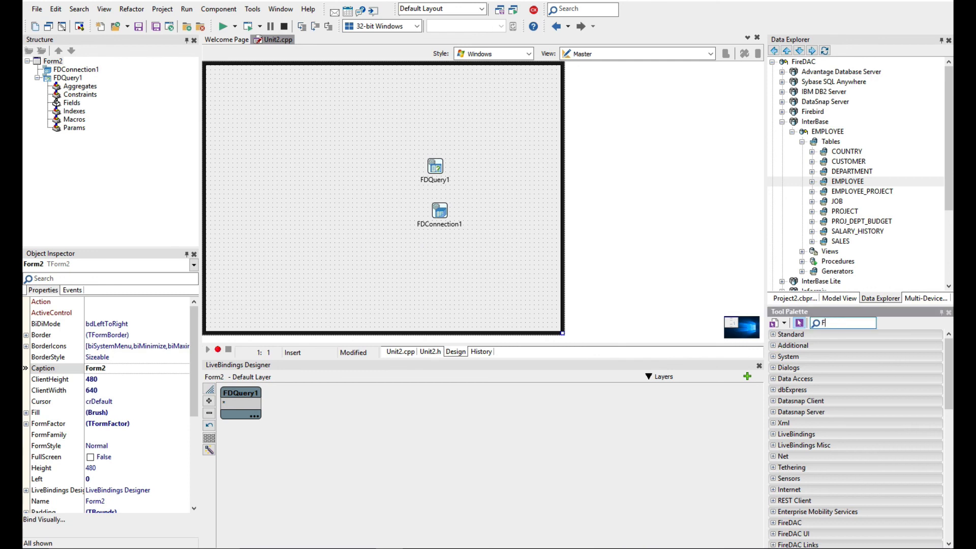
type("DQU")
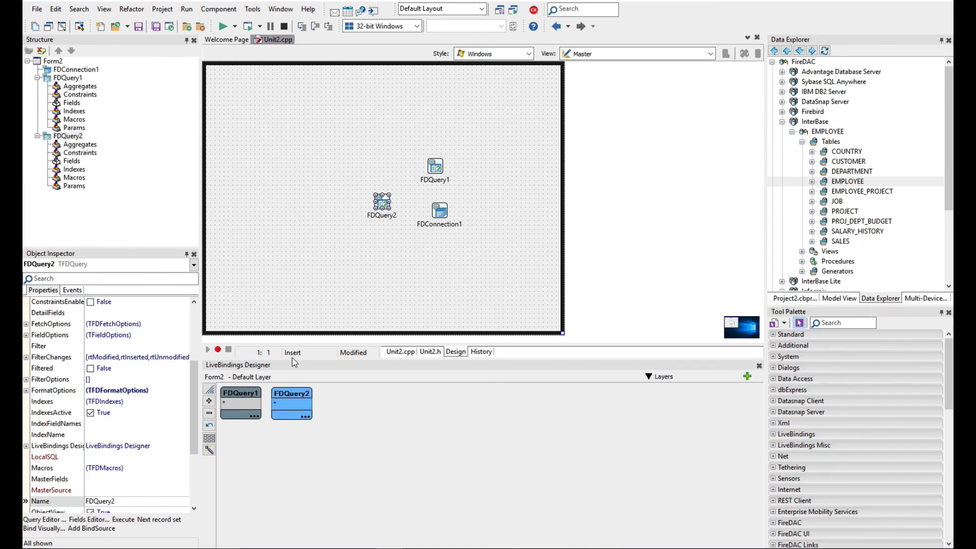
mouse_move(307, 369)
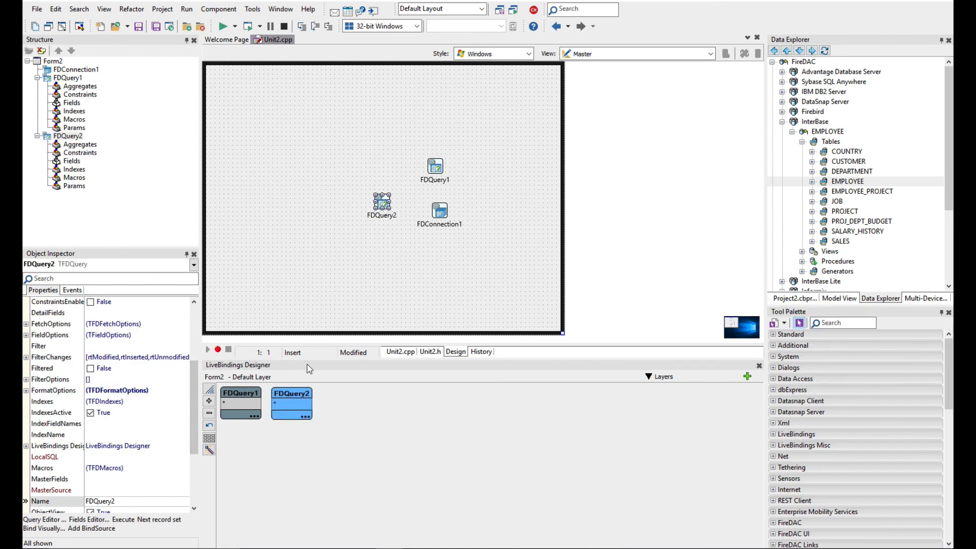
type("D")
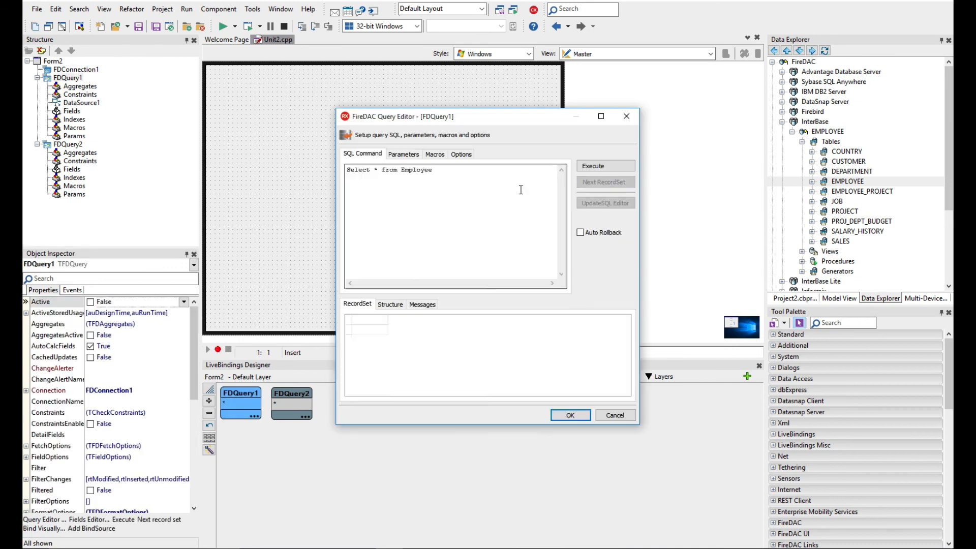
left_click(605, 166)
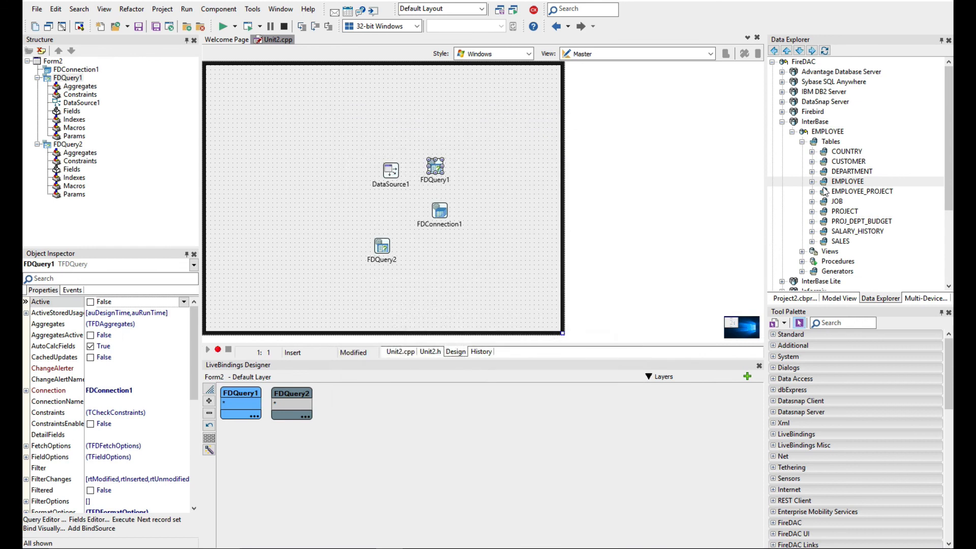
mouse_move(815, 235)
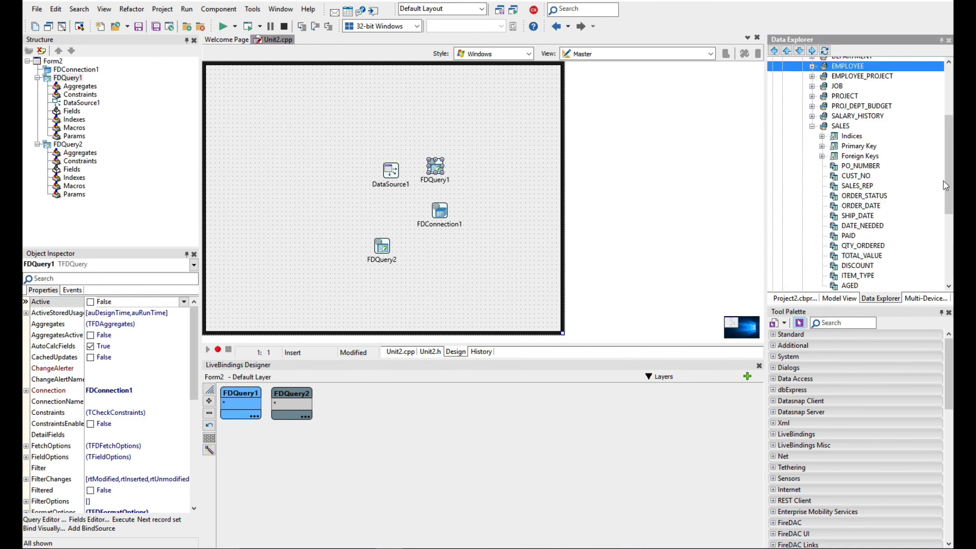
- Give FDQuery2 the SQL Select * from Sales and execute it to preview rows
scroll("down", 3)
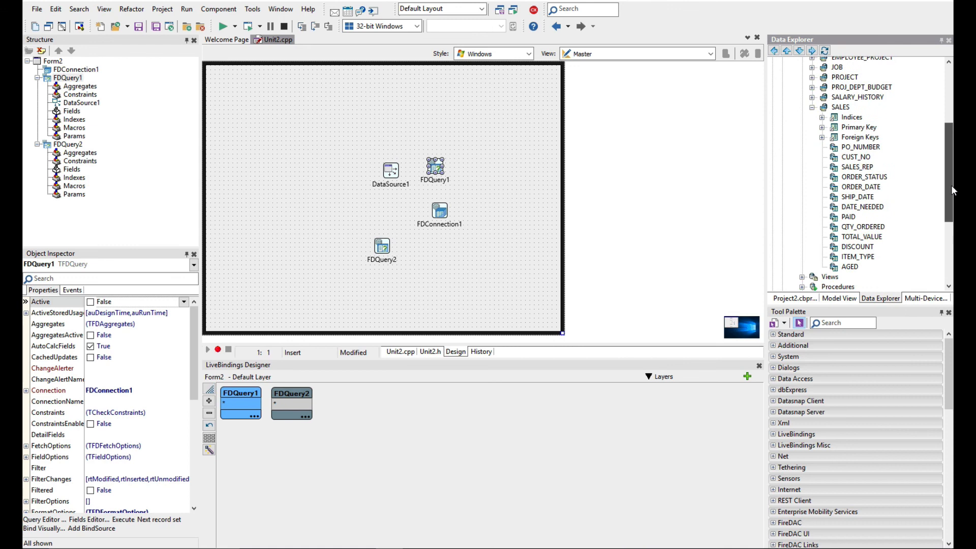
mouse_move(864, 169)
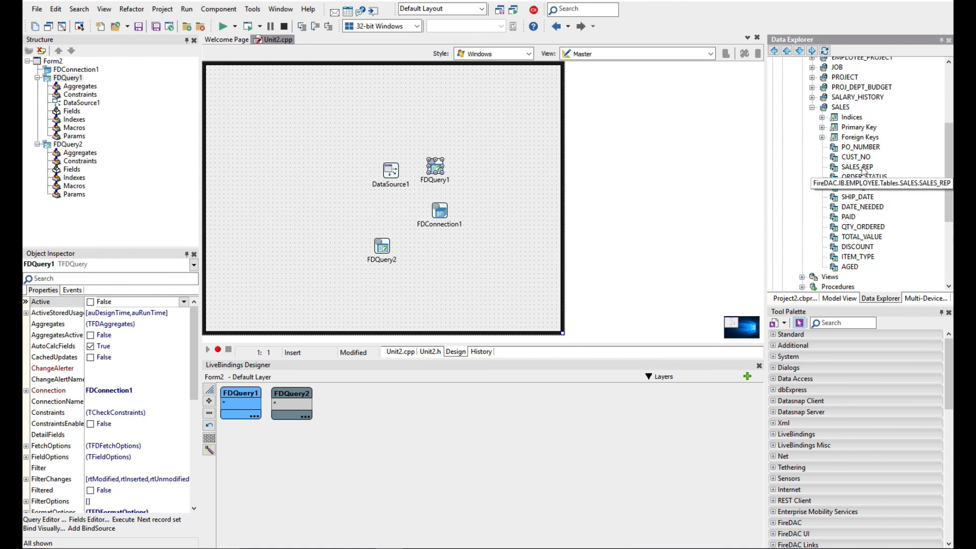
left_click(854, 166)
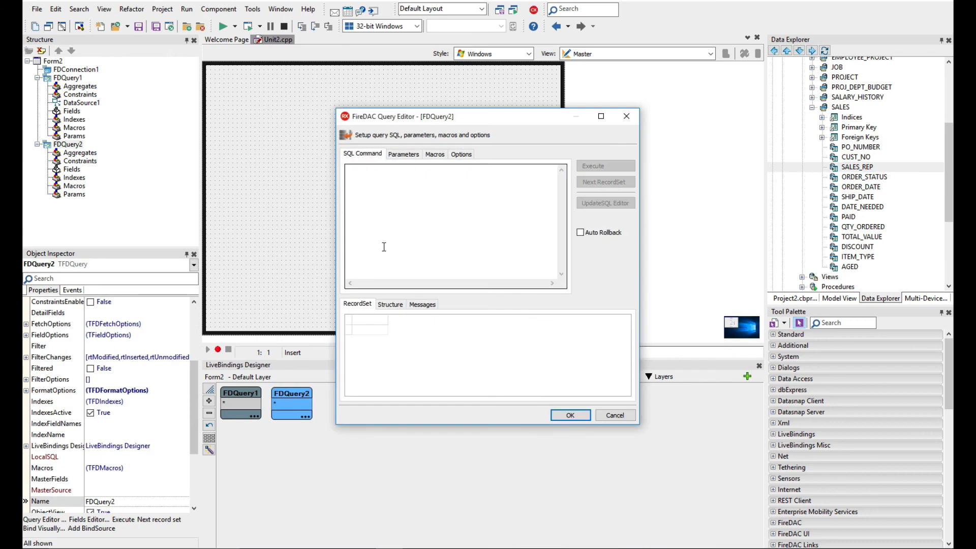
type("Select")
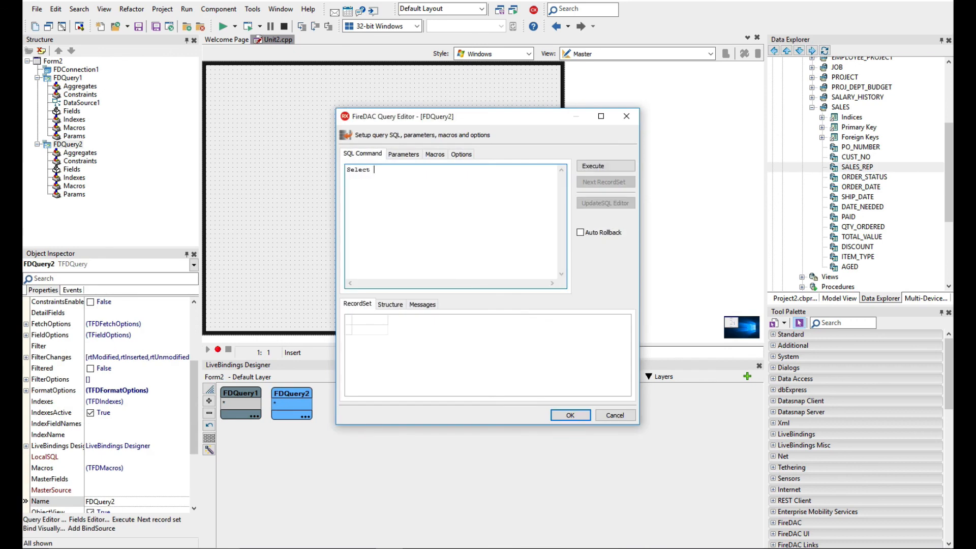
type("* from Sales")
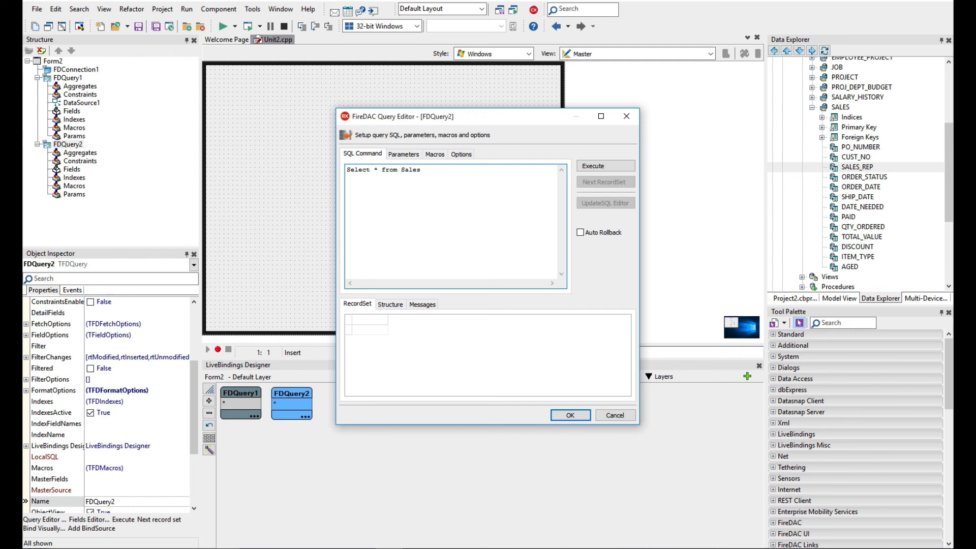
left_click(605, 165)
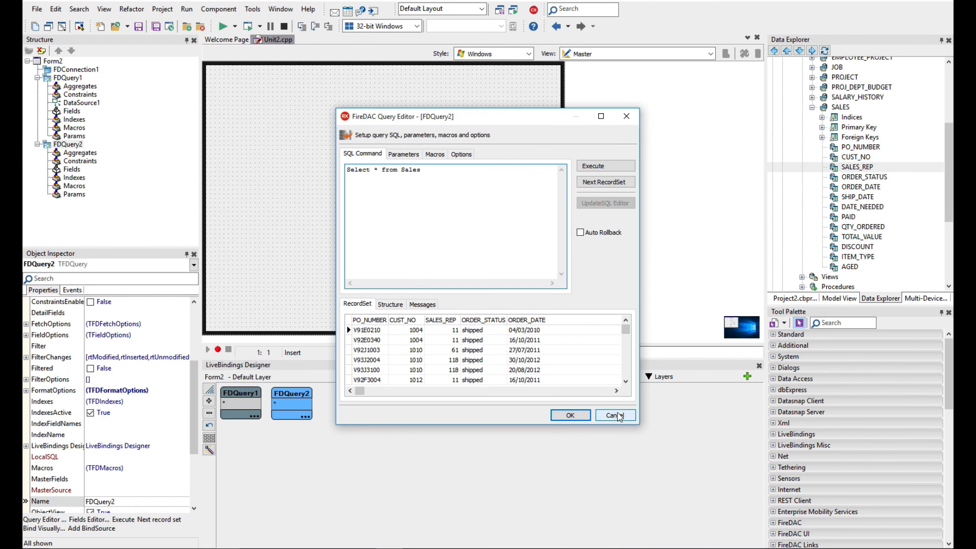
- Extend the SQL with Where SALES_REP = :EMP_NO and accept the parameterised query
type("Where")
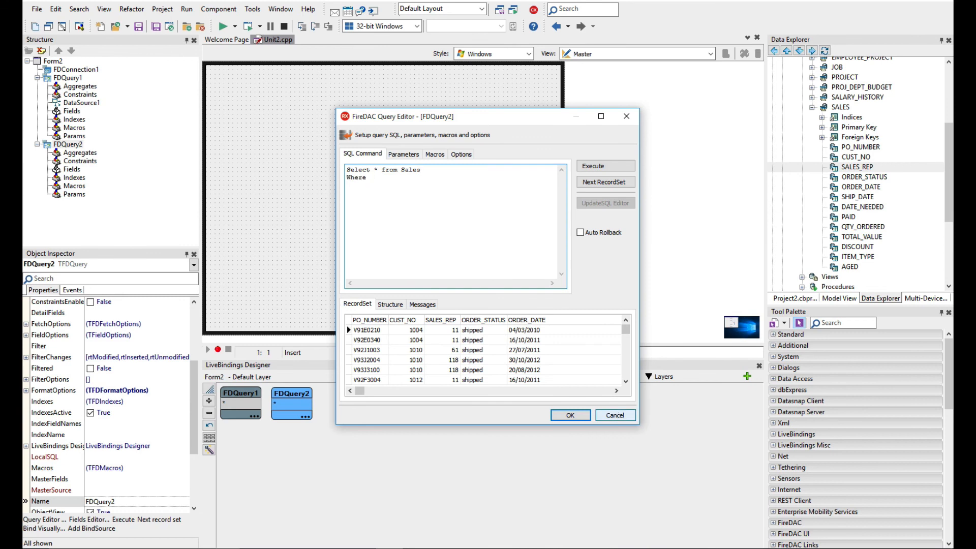
type("SALES_REP = :")
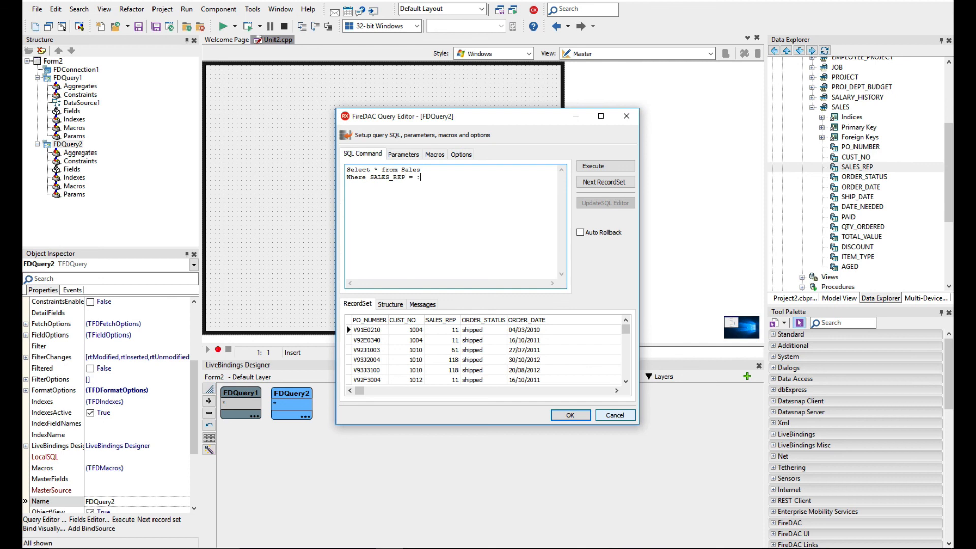
type("EMP_N")
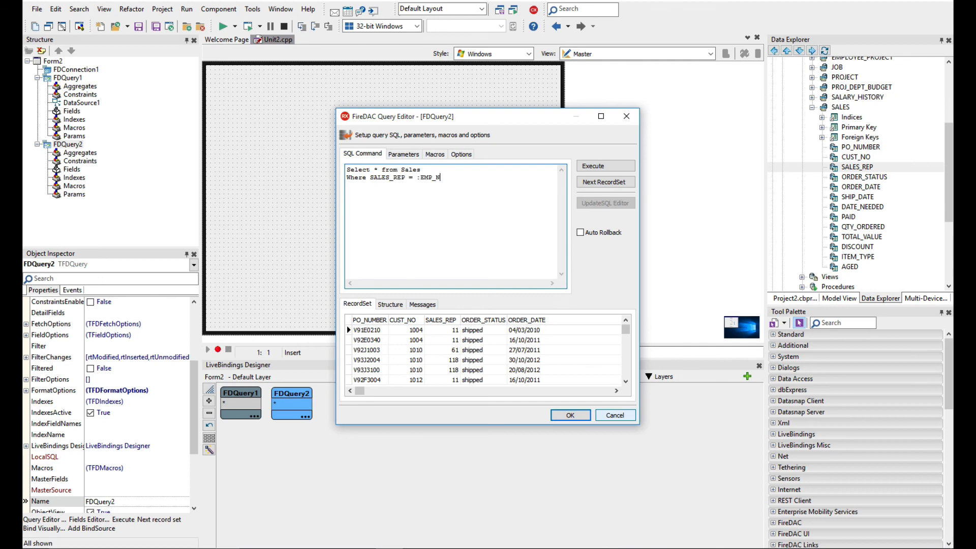
type("O")
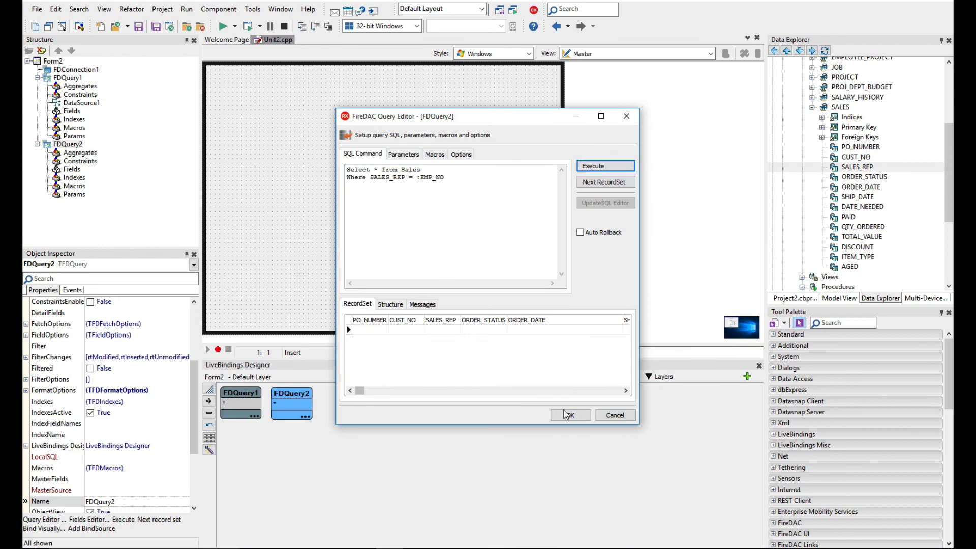
left_click(572, 415)
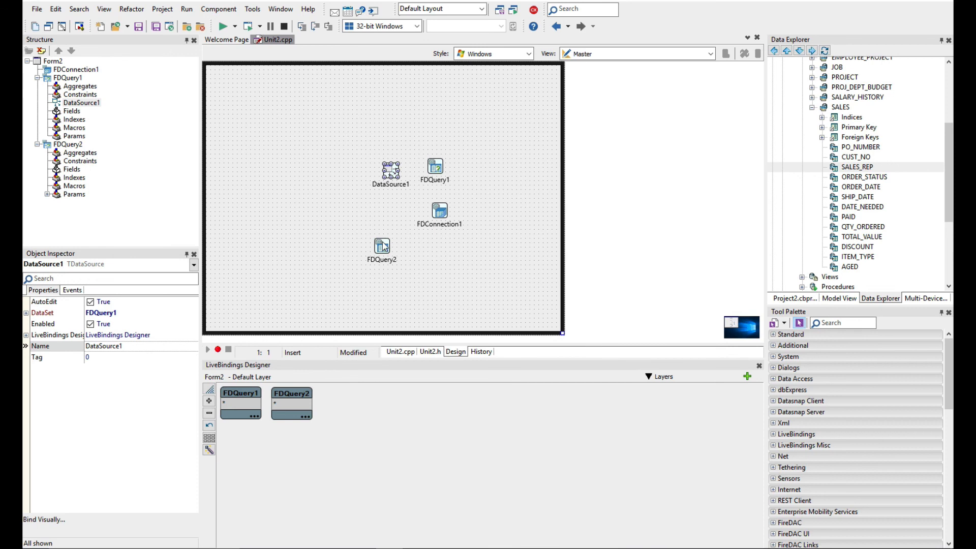
- Set FDQuery2's MasterSource to DataSource1, leaving MasterFields empty after cancelling its editor
left_click(381, 246)
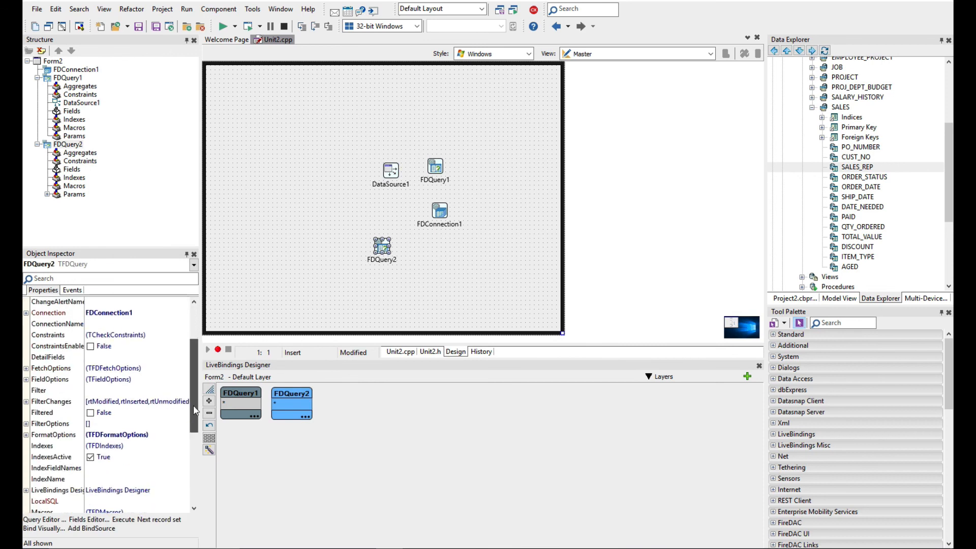
scroll("down", 3)
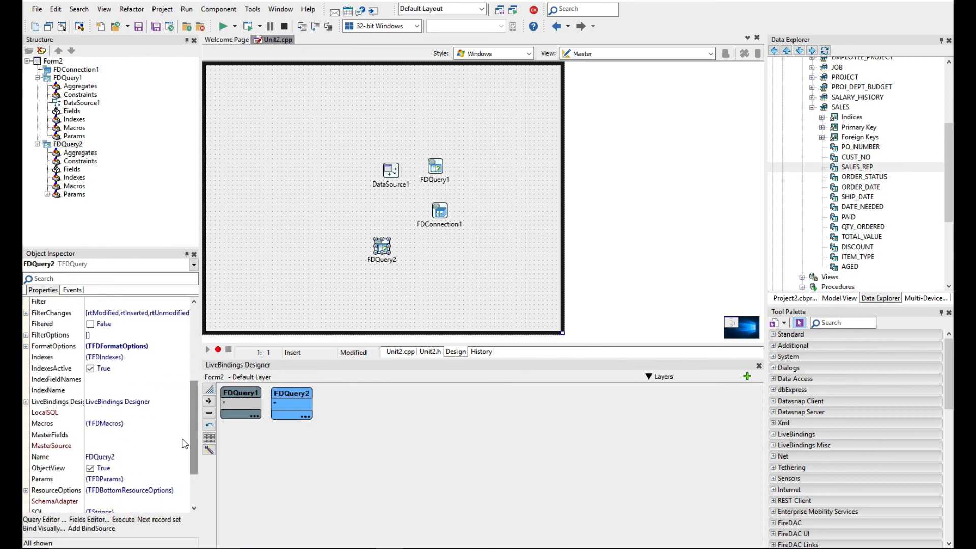
left_click(127, 447)
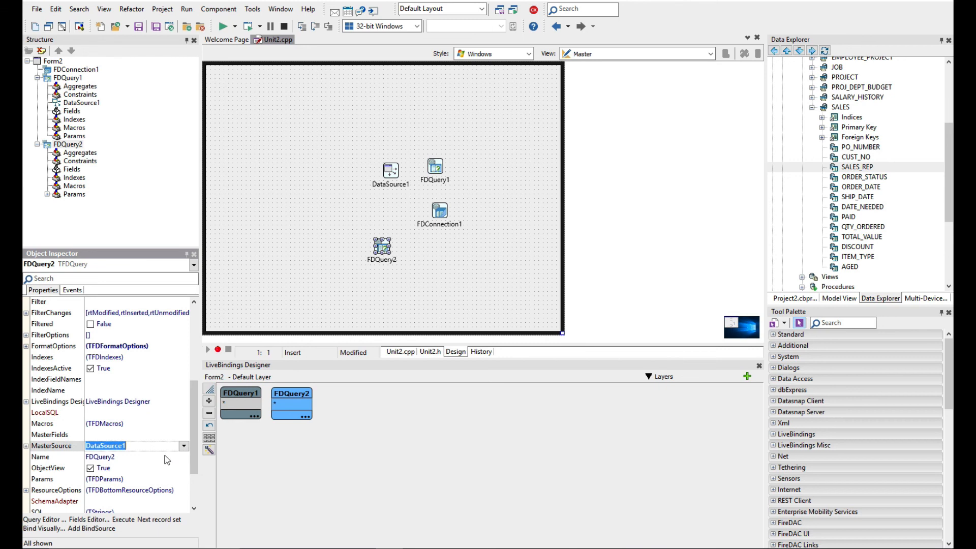
left_click(183, 436)
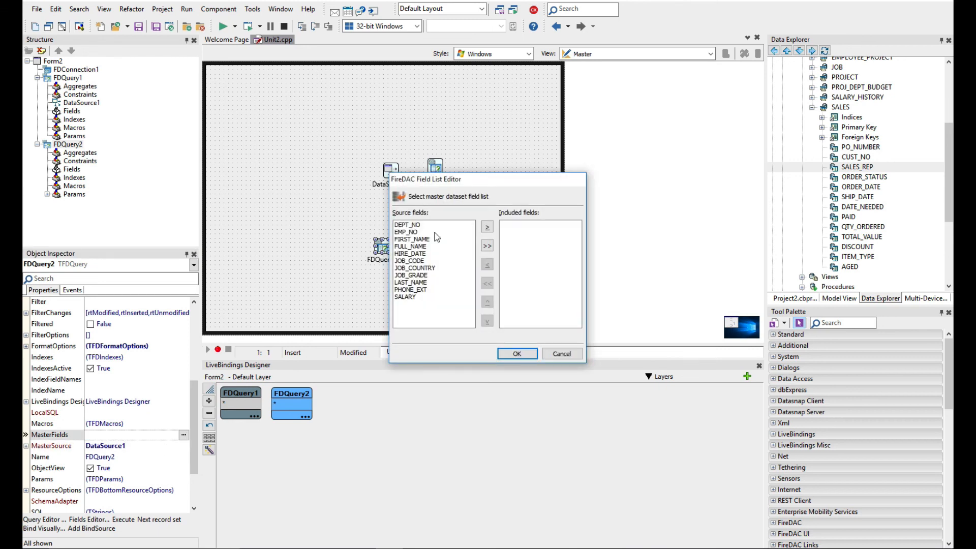
mouse_move(409, 239)
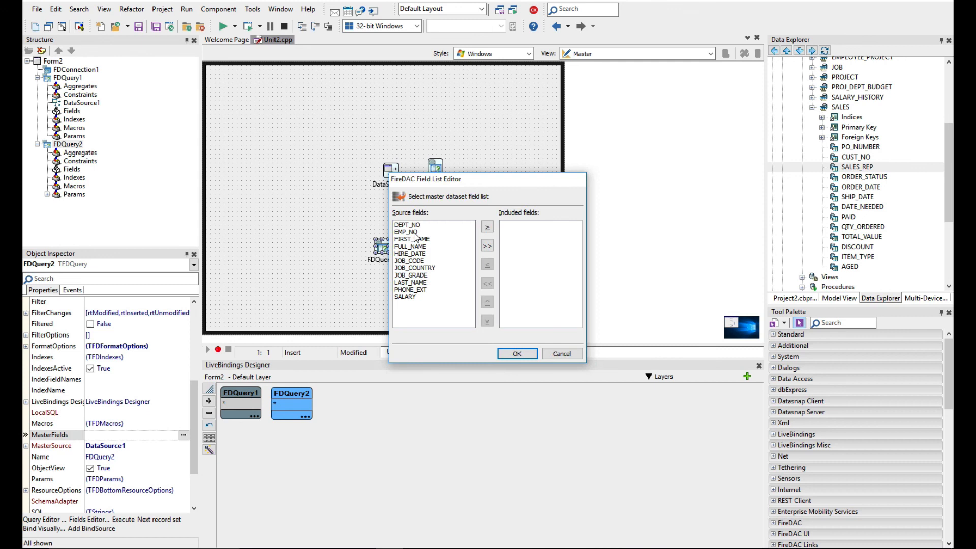
mouse_move(410, 232)
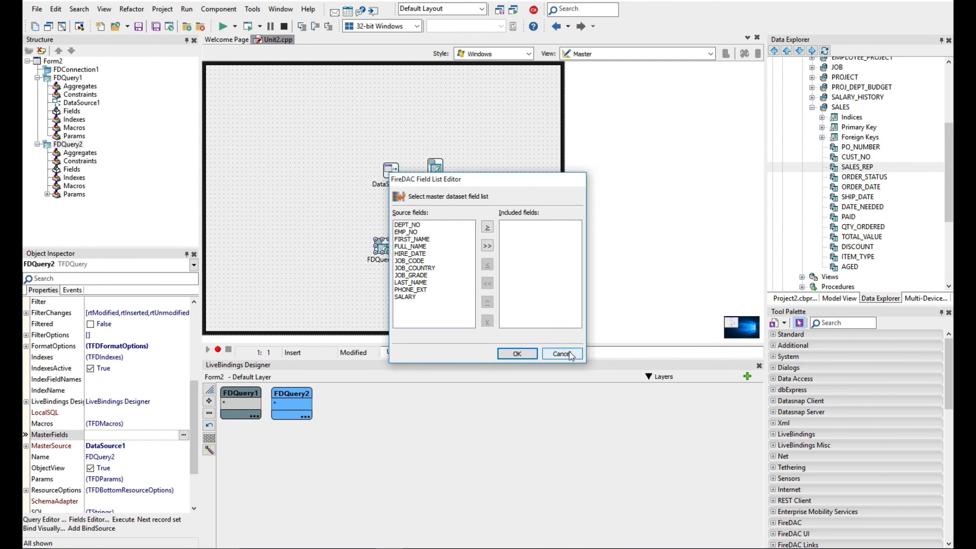
left_click(560, 354)
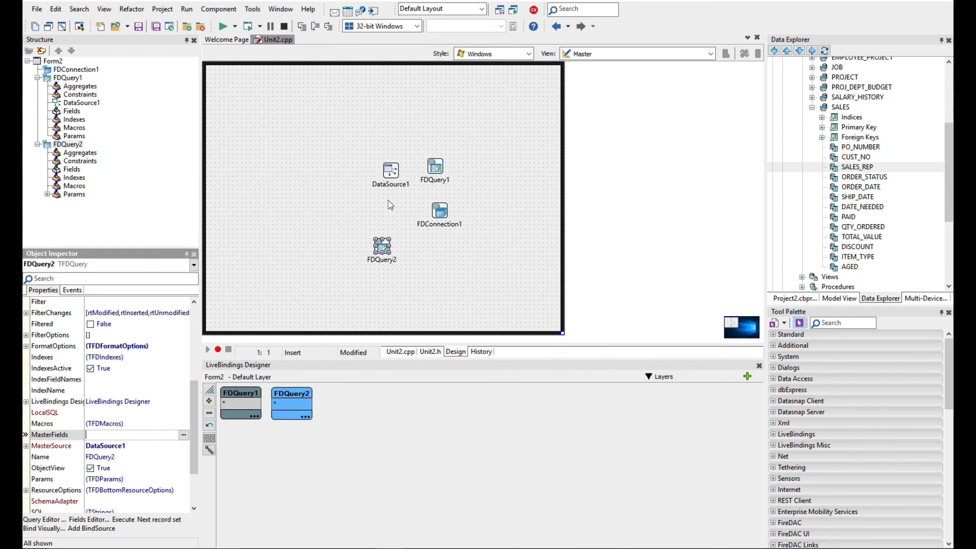
left_click(840, 324)
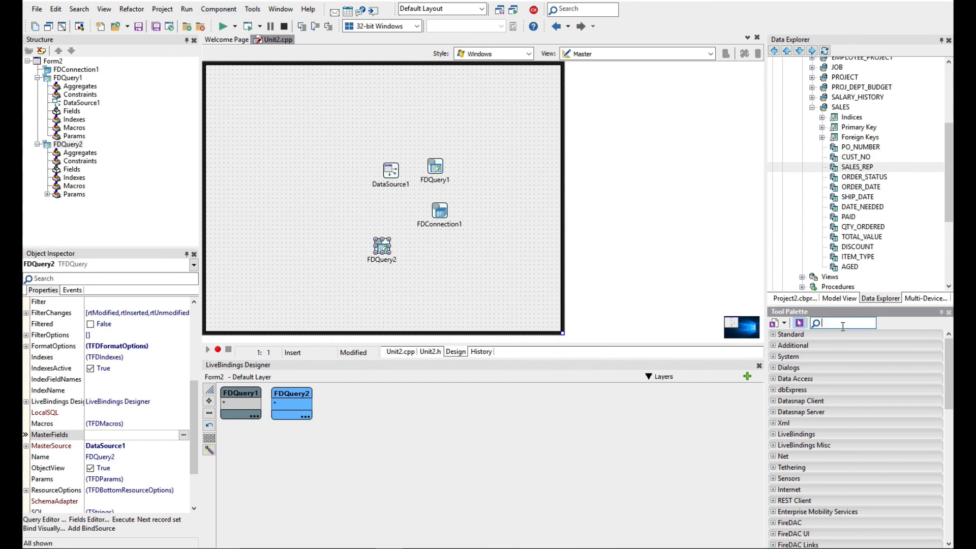
- Place the TGrids from the palette, activate FDQuery1 to load EMPLOYEE rows, then select FDQuery2
type("Grid")
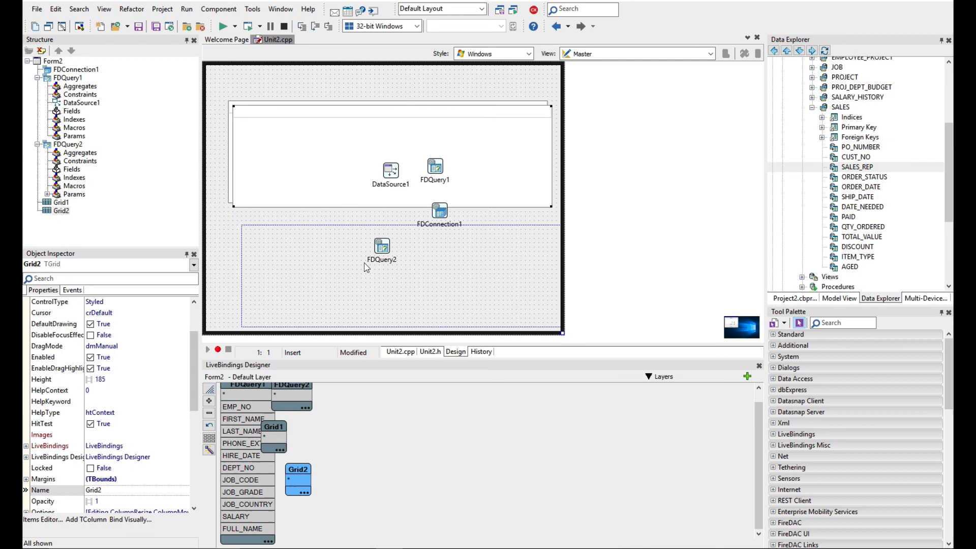
left_click(439, 212)
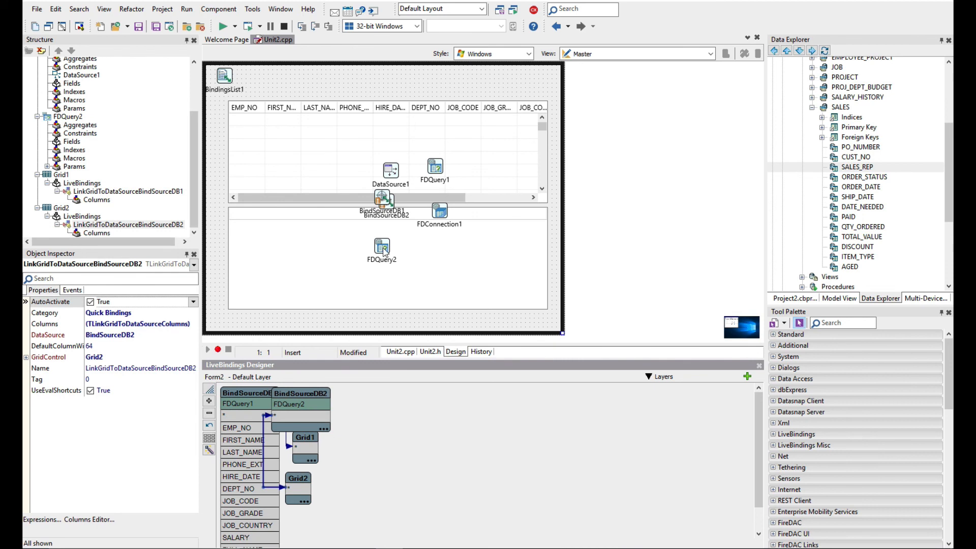
left_click(381, 247)
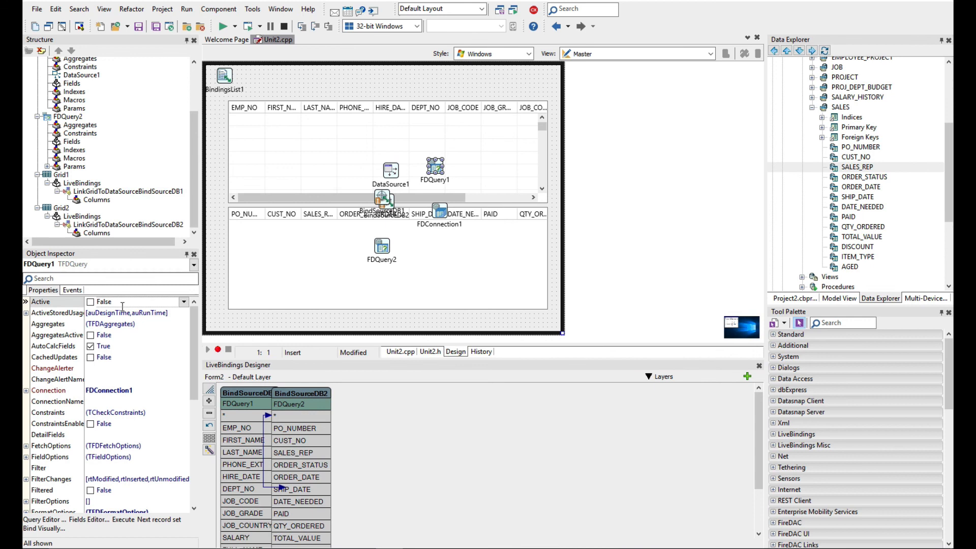
left_click(92, 301)
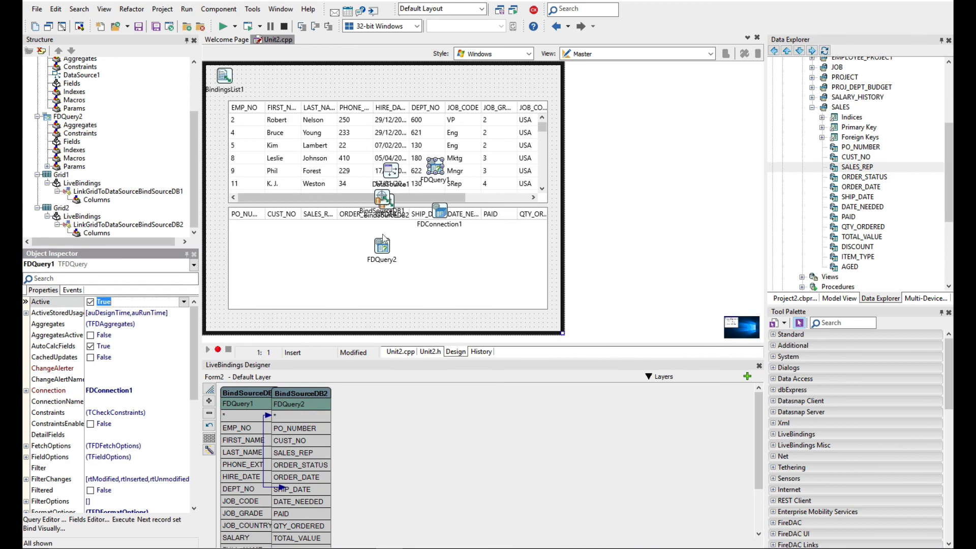
left_click(382, 247)
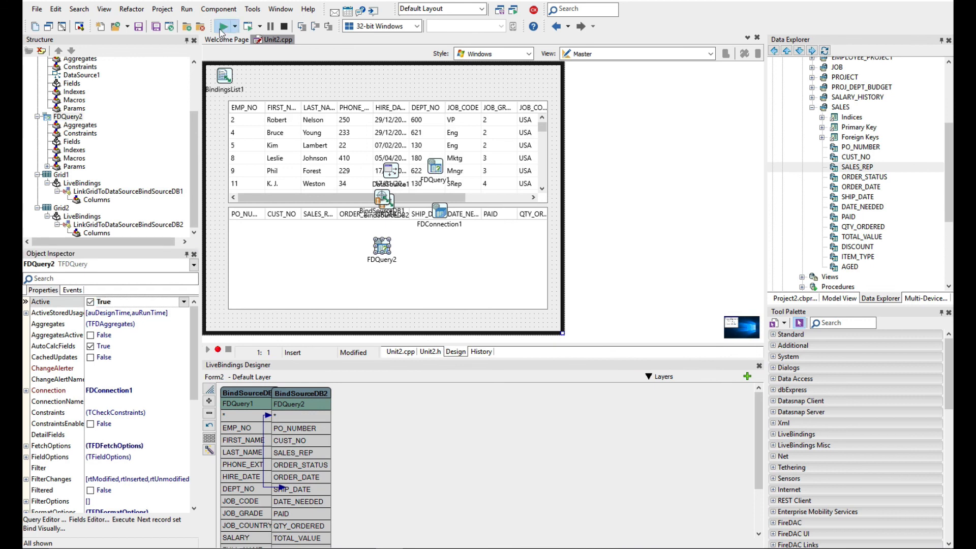
left_click(220, 26)
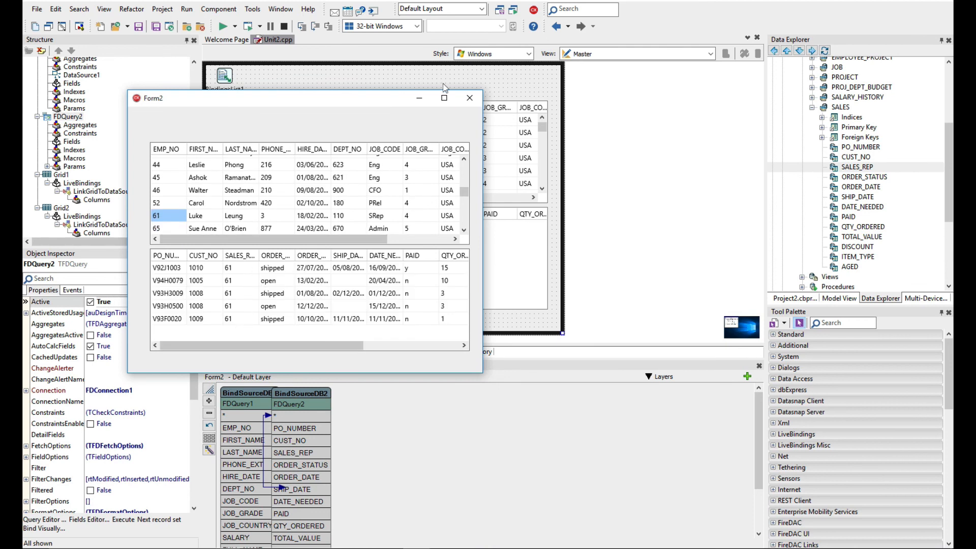
left_click(470, 98)
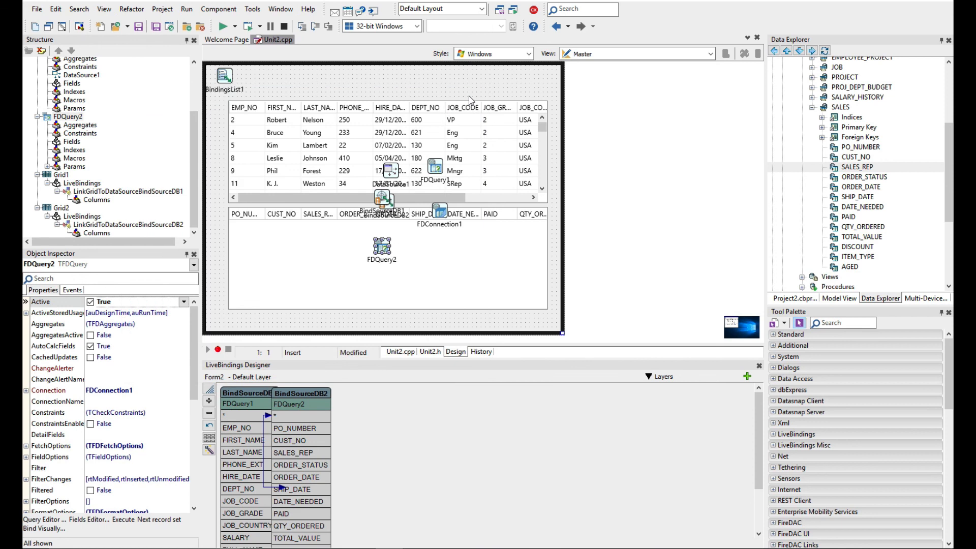